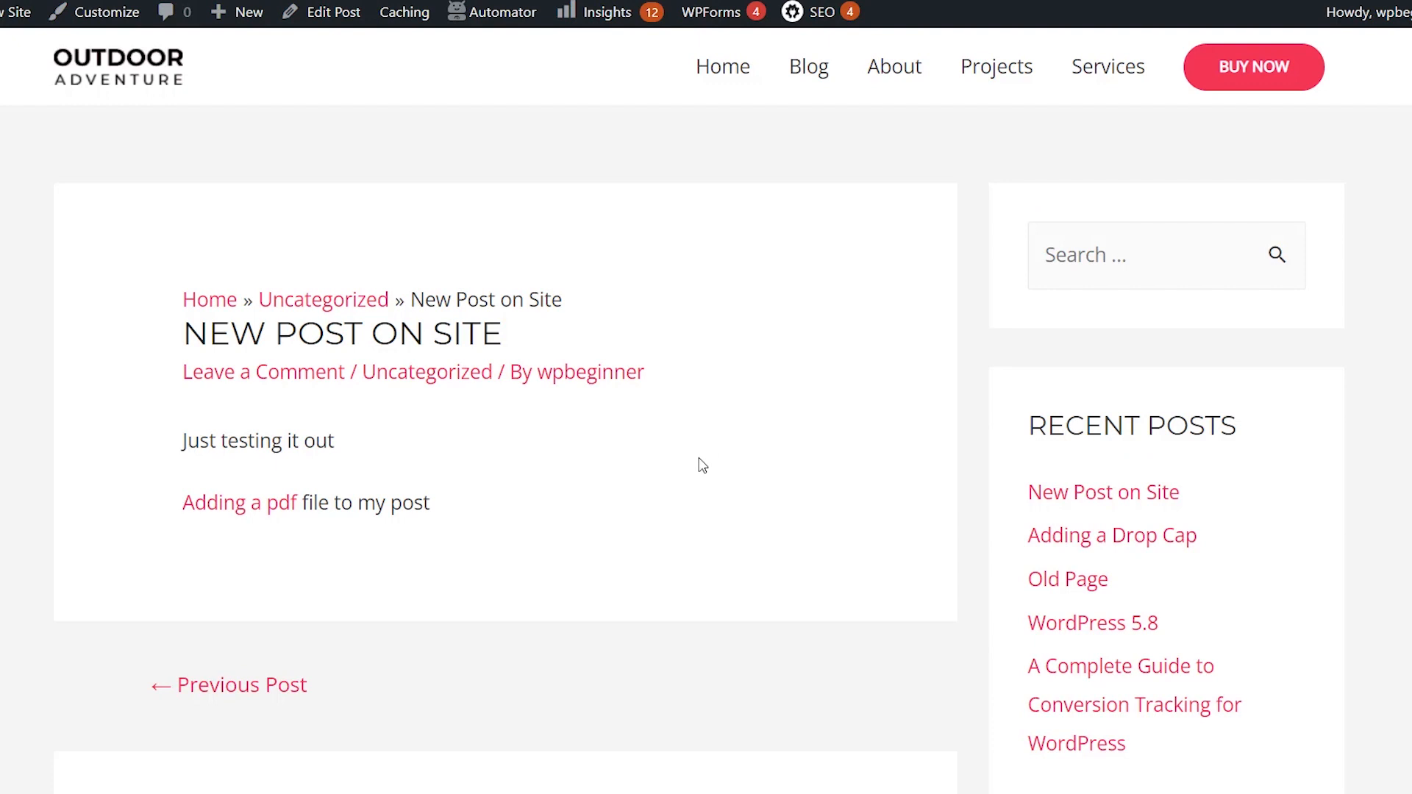
mouse_move(259, 514)
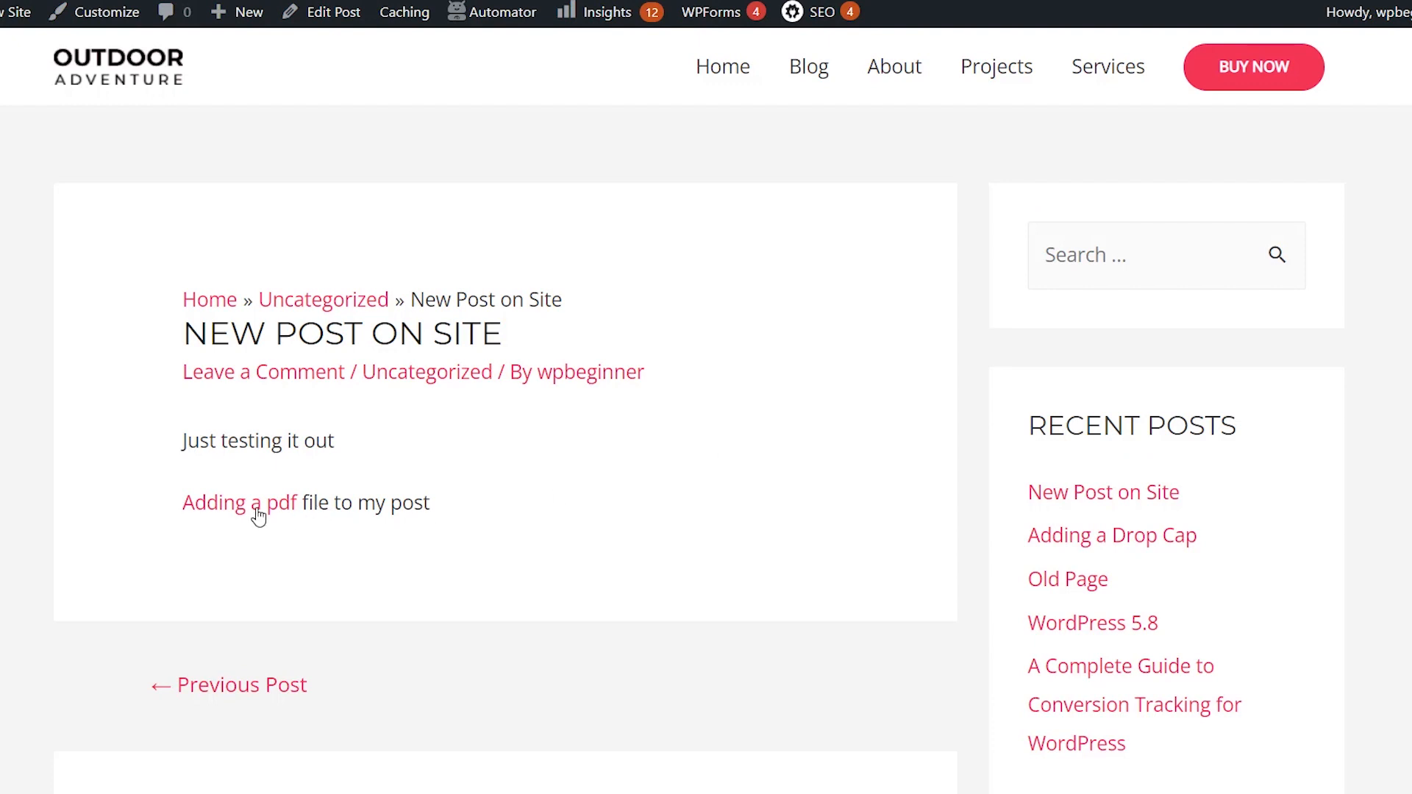
Go from the post's PDF link to the admin dashboard's Add New Plugins screen
click(238, 503)
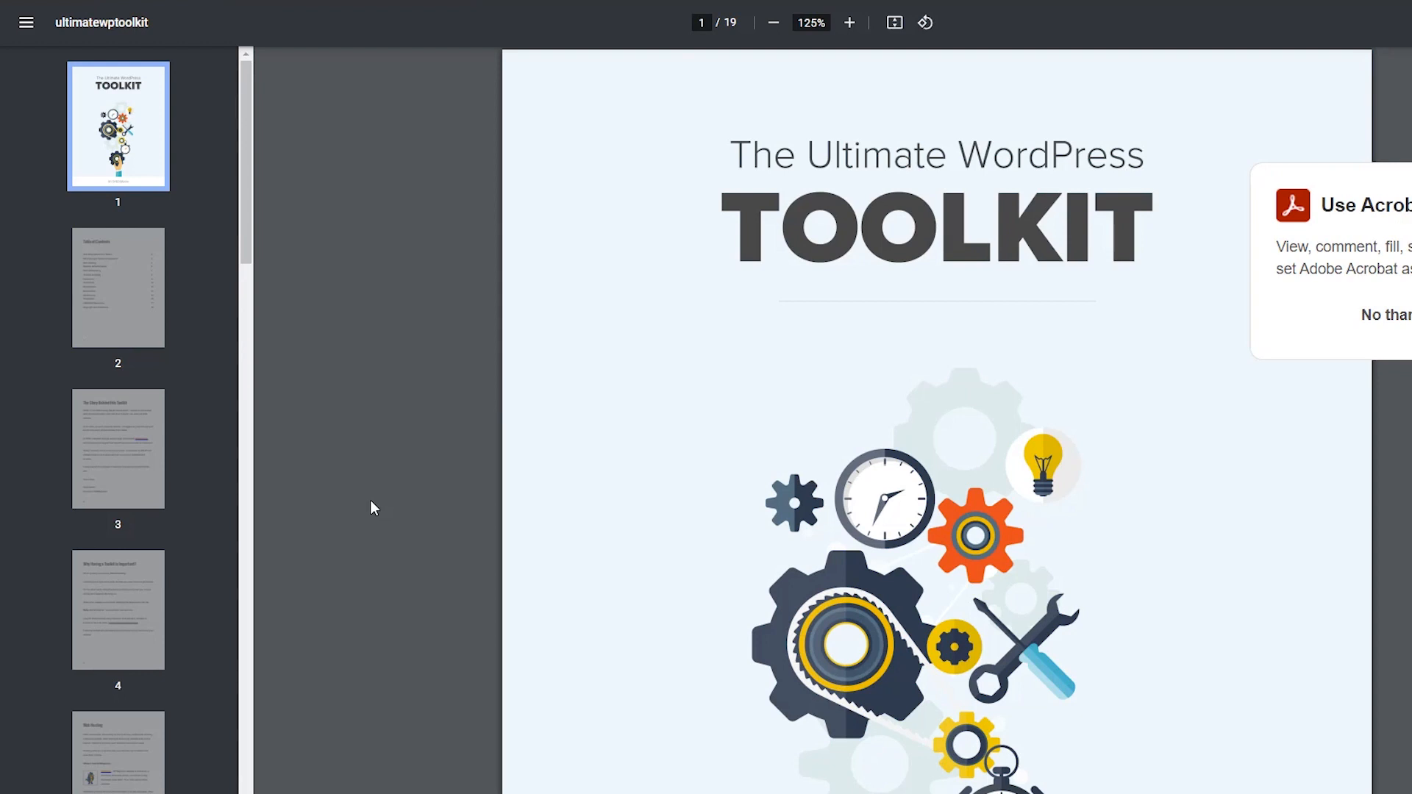
mouse_move(378, 57)
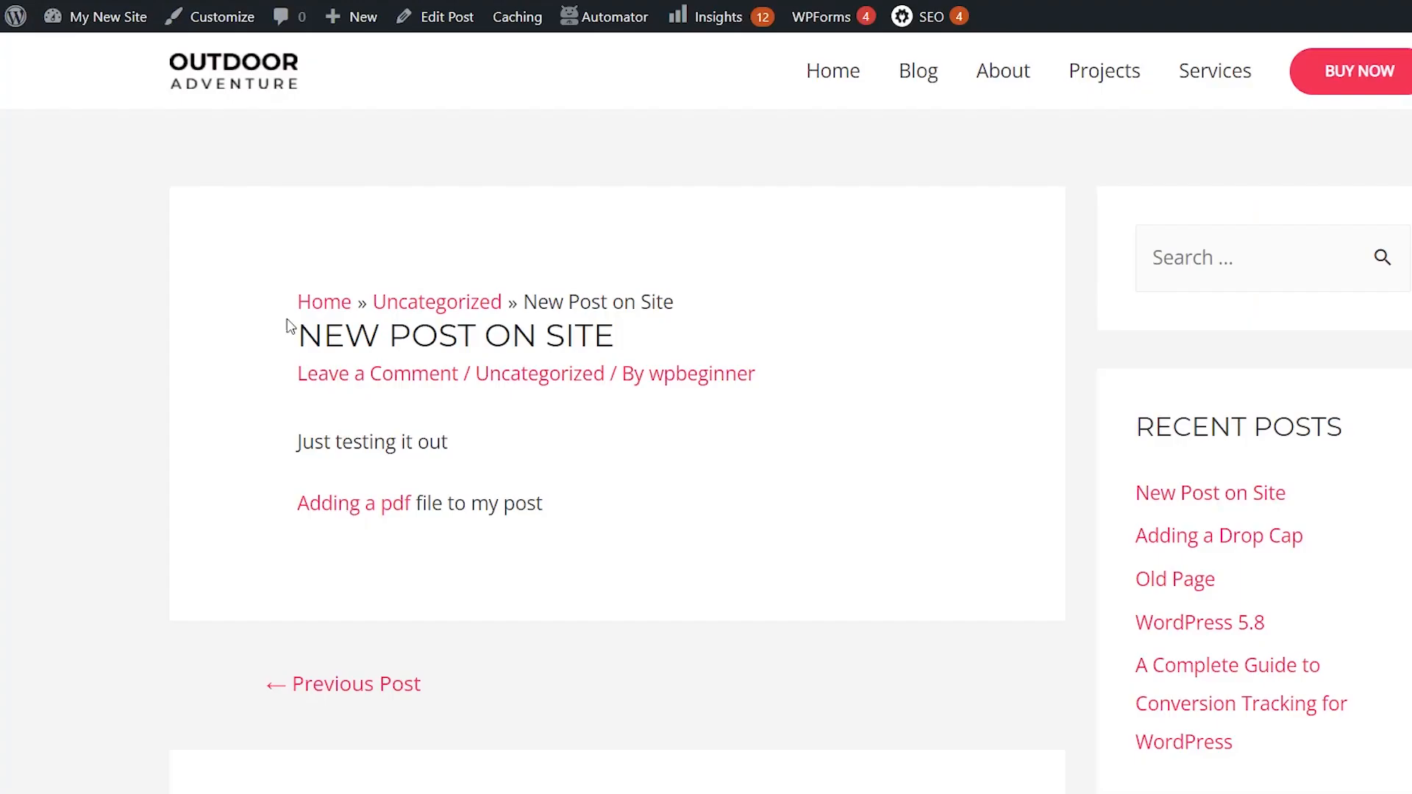
mouse_move(289, 322)
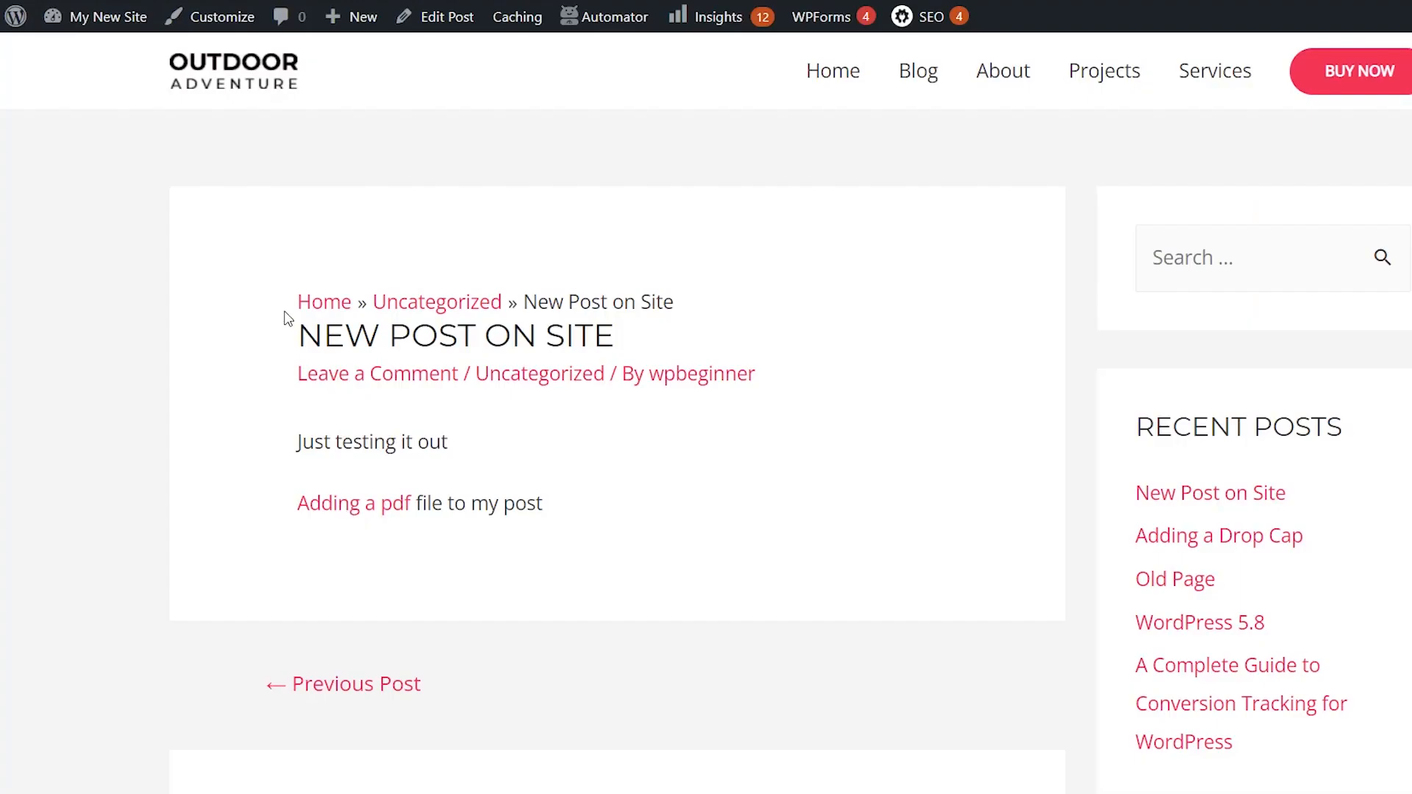
mouse_move(152, 135)
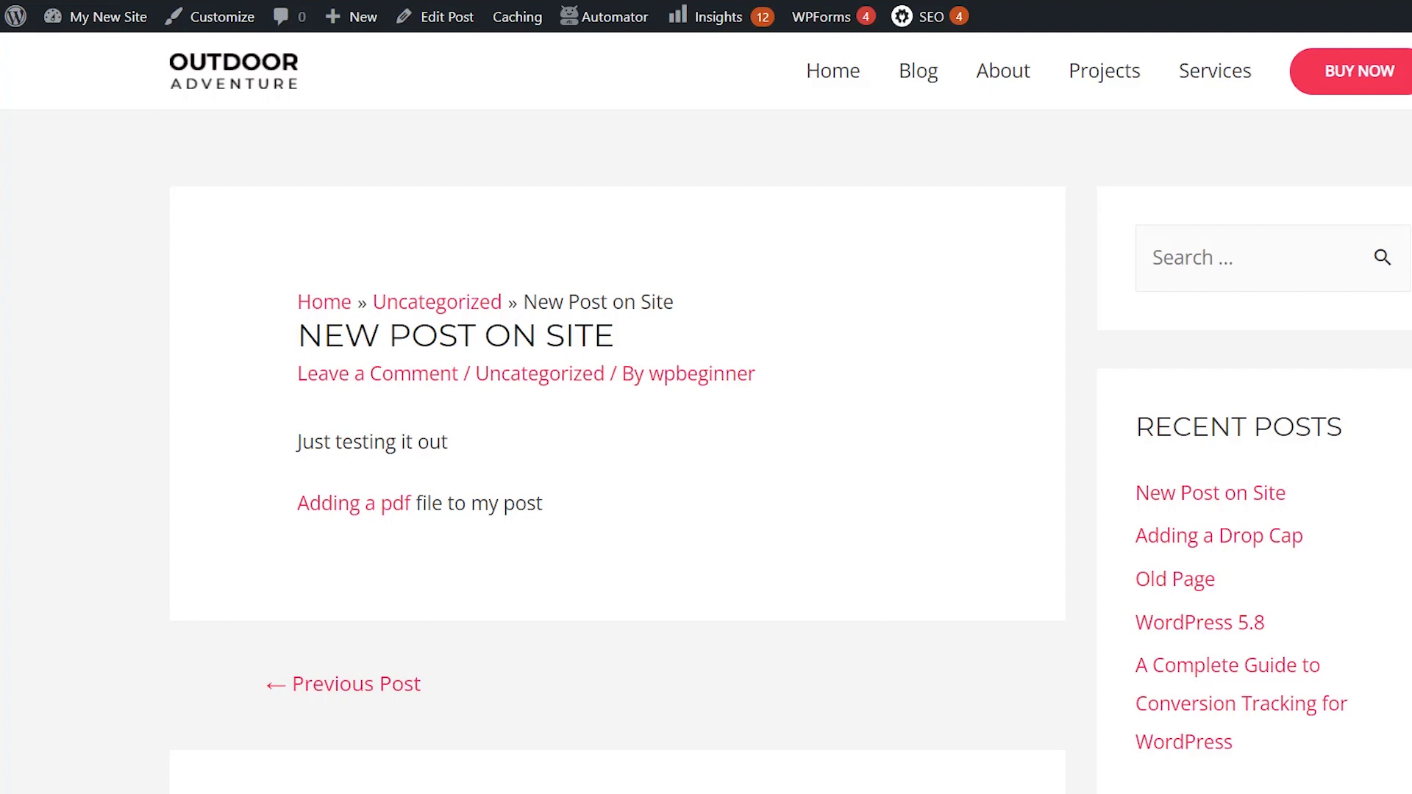
click(113, 16)
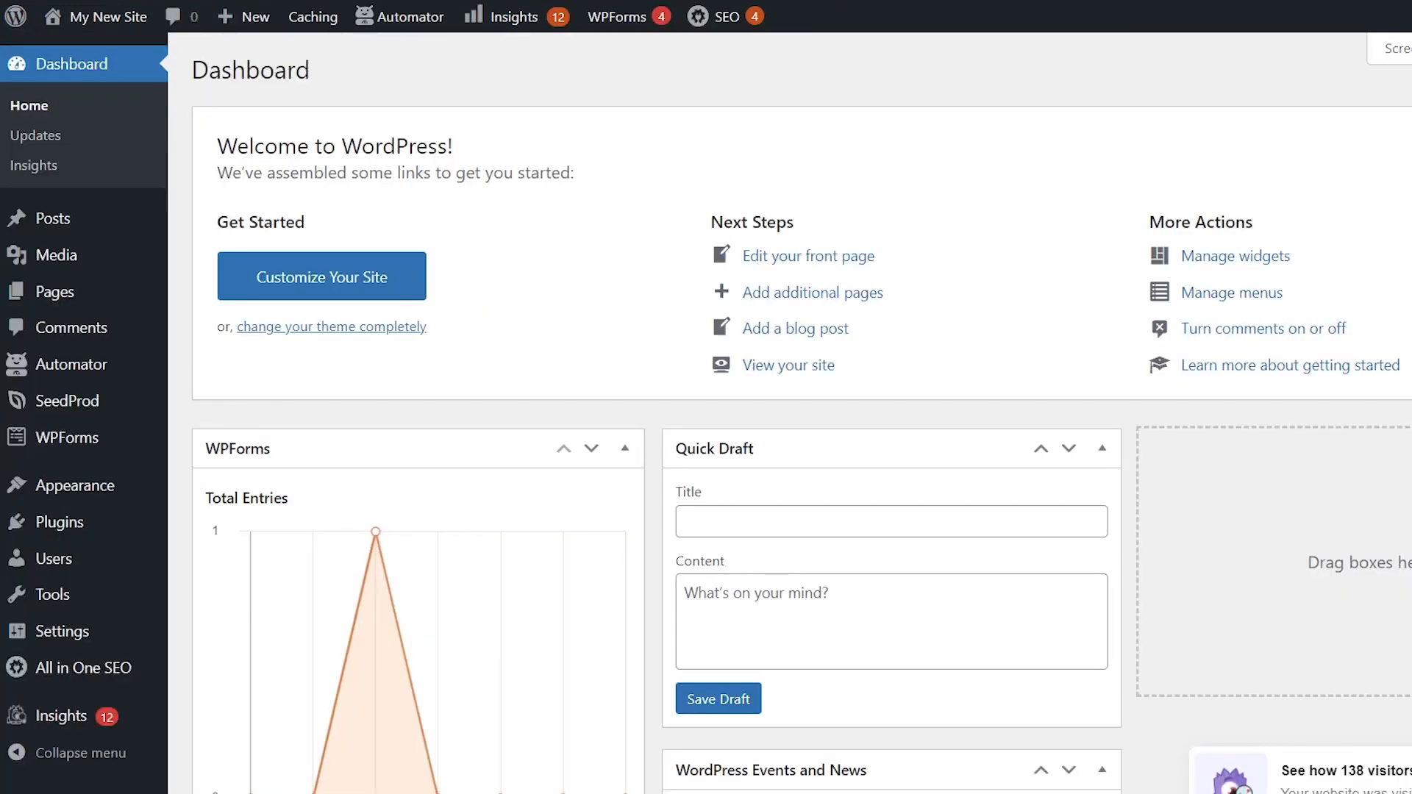
scroll(down, 3)
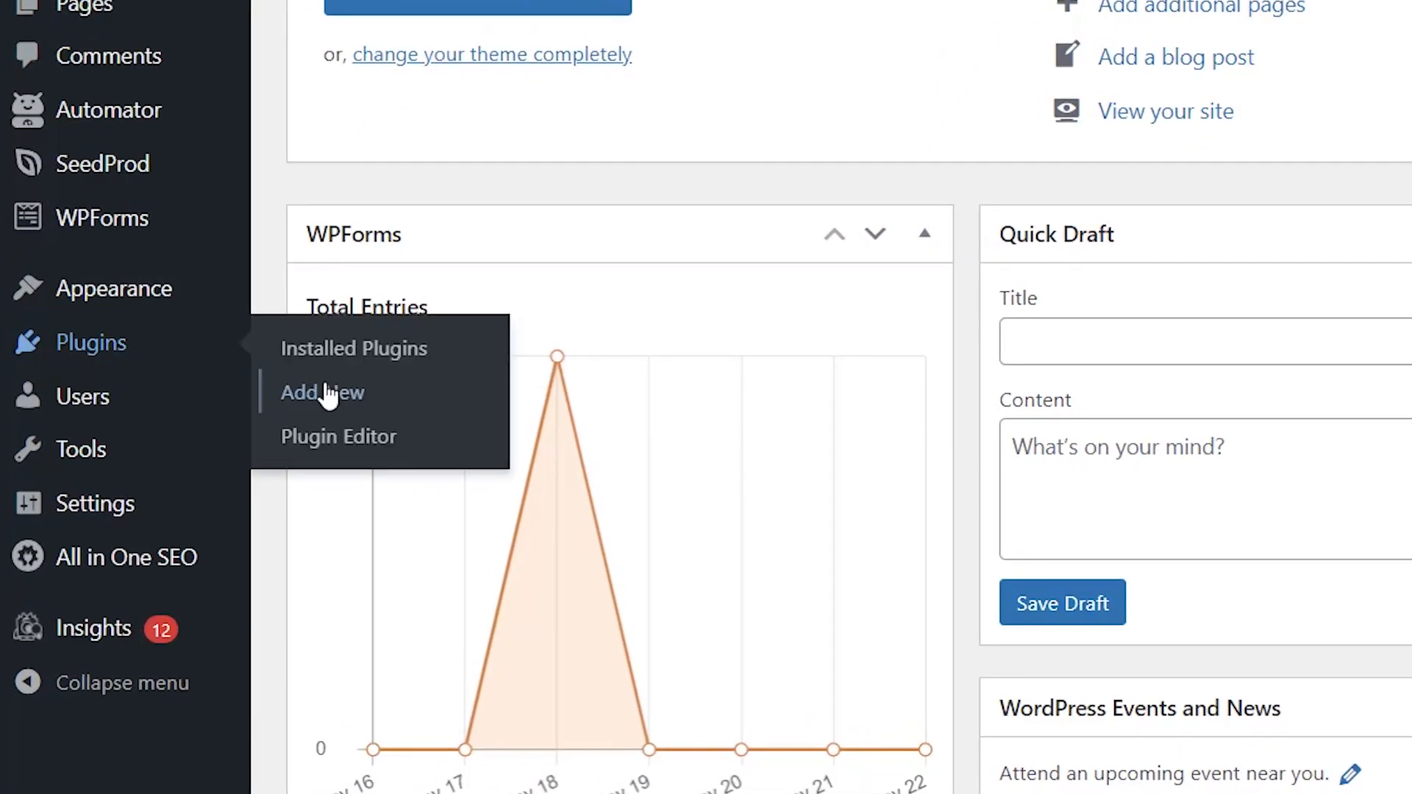
click(322, 391)
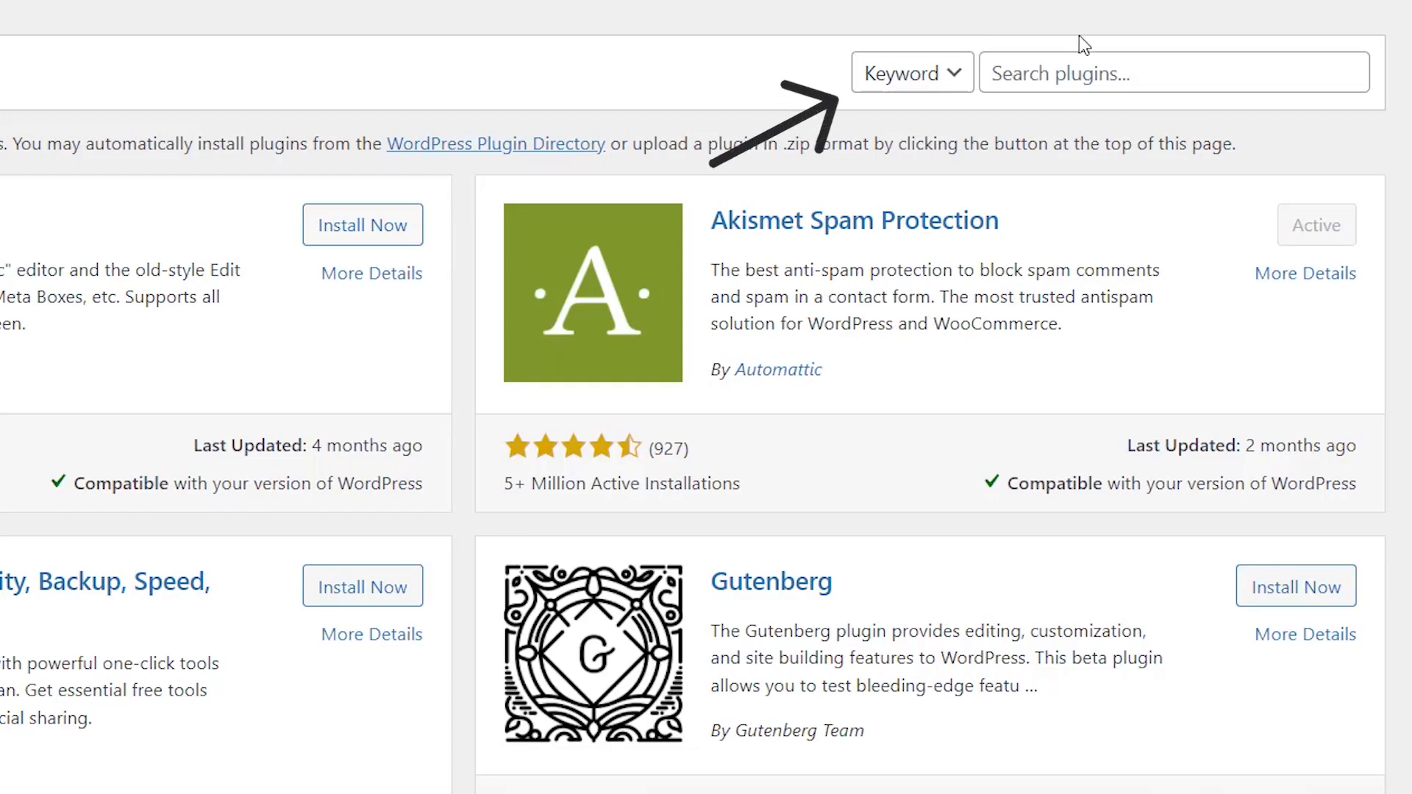
Search 'pd', then install and activate the PDF Embedder plugin
text(pd)
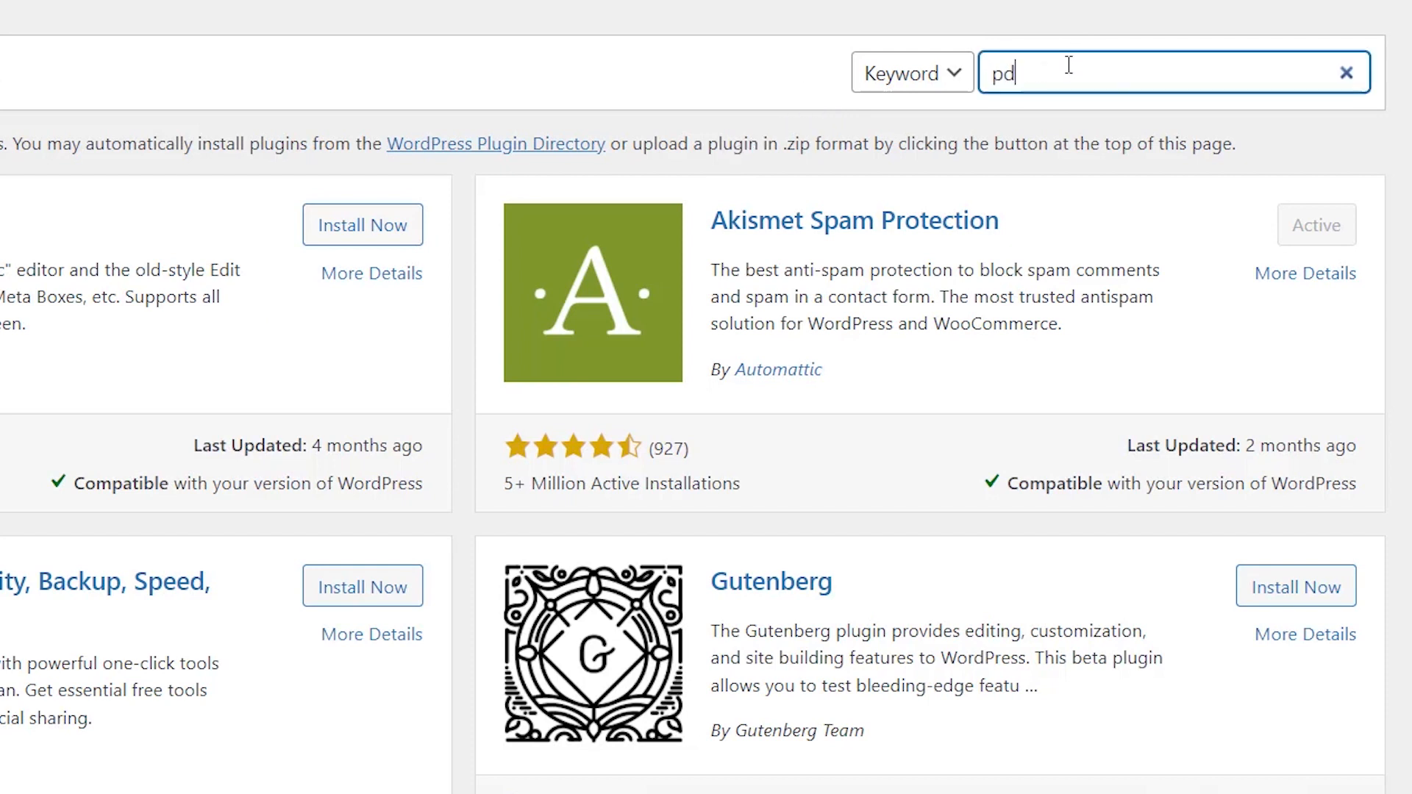
click(823, 273)
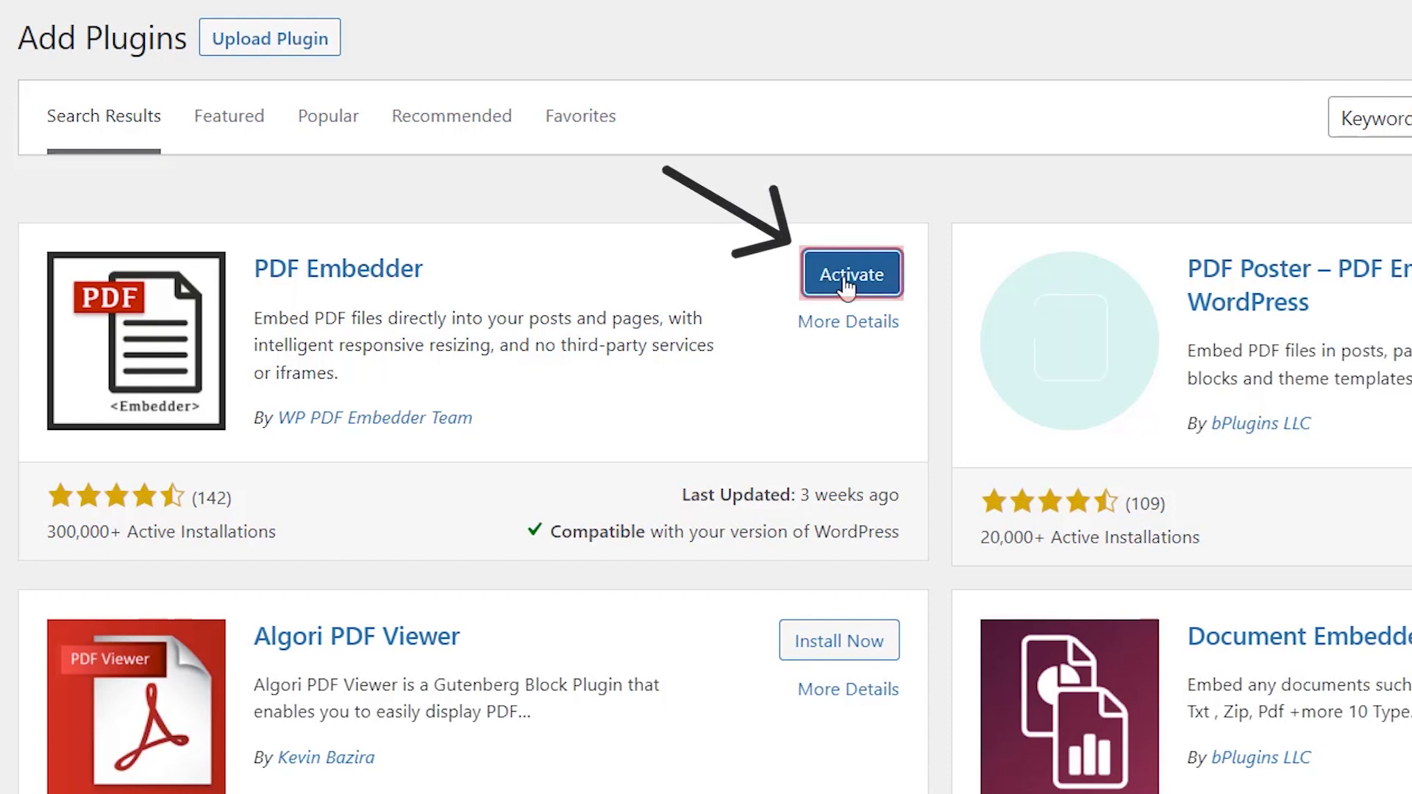
click(850, 273)
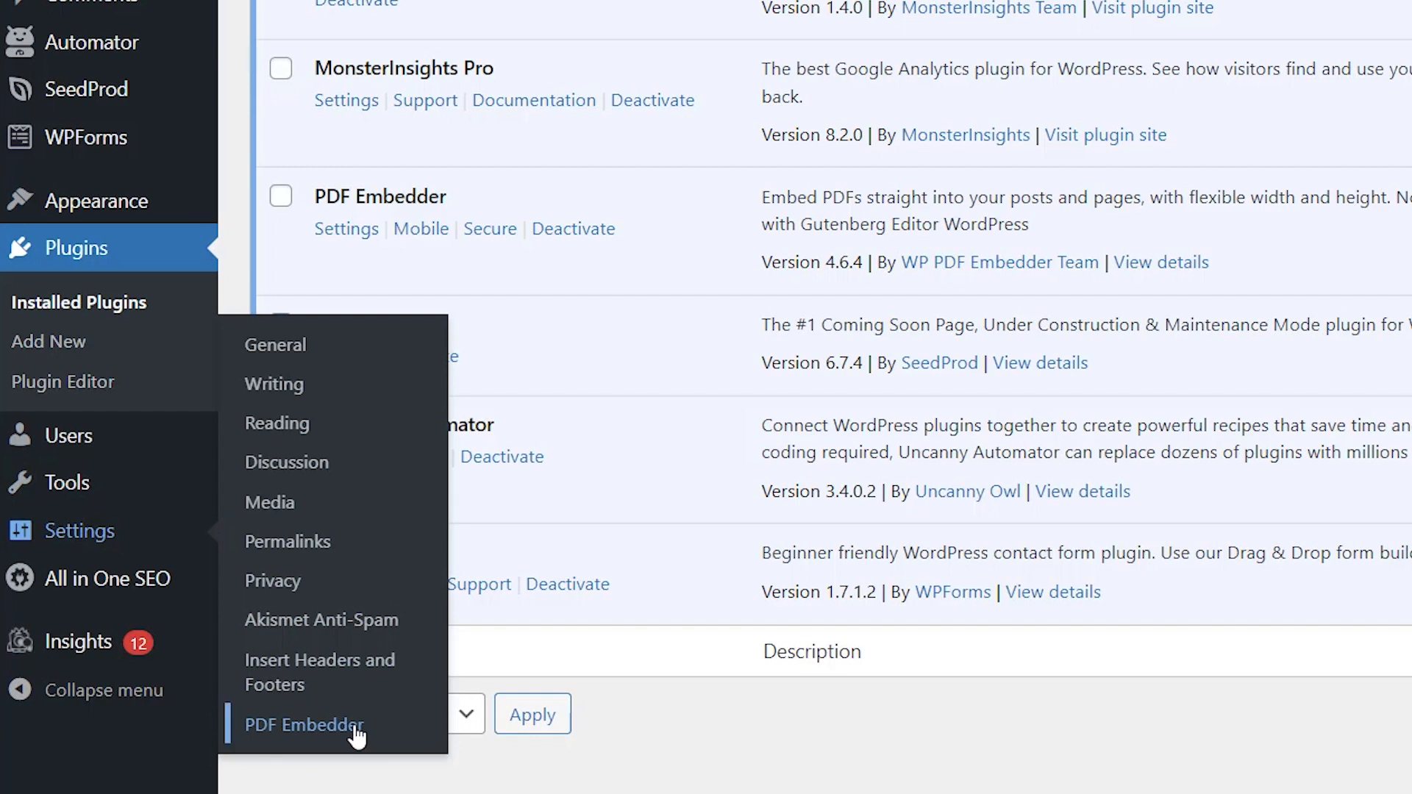
Review the PDF Embedder Main Settings and save the default viewer settings
click(302, 725)
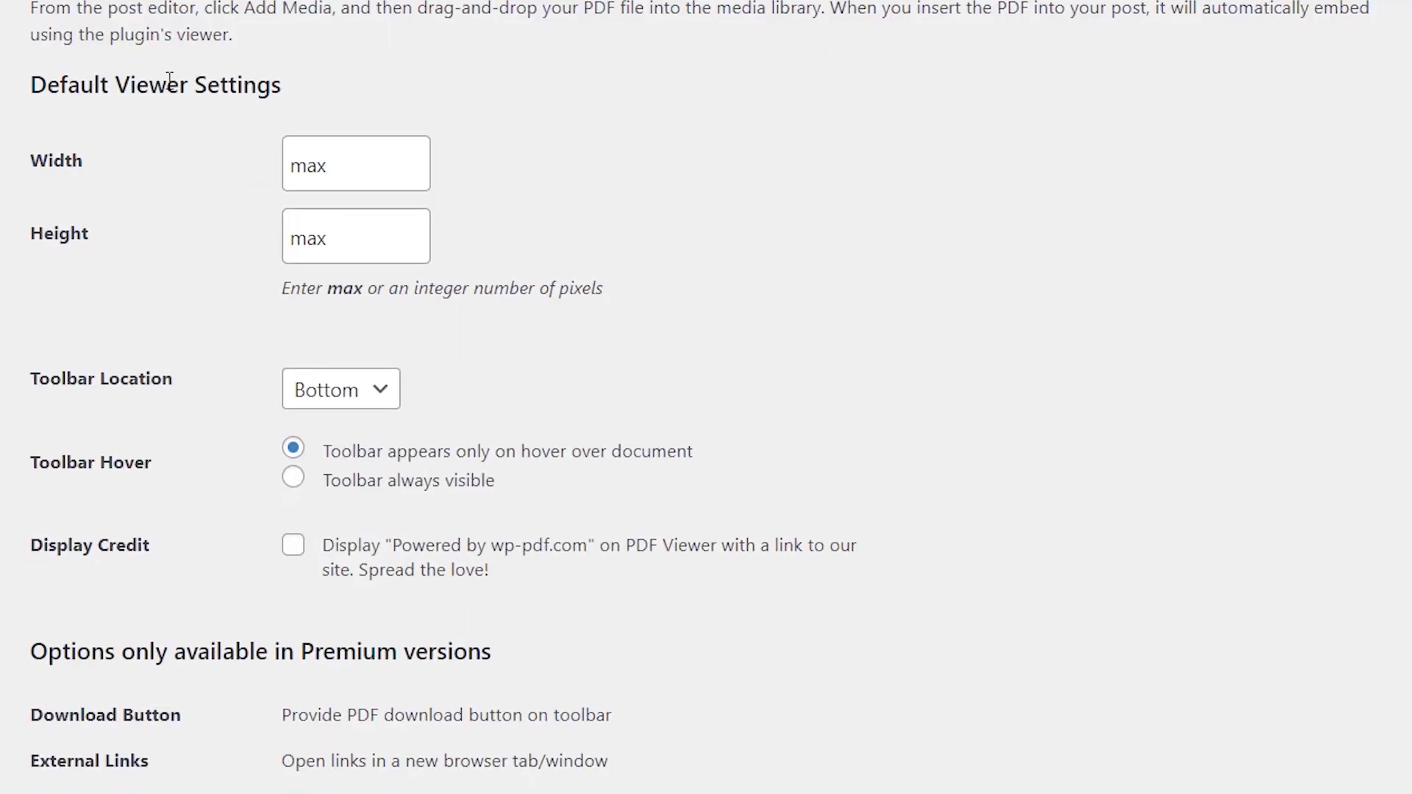
scroll(down, 3)
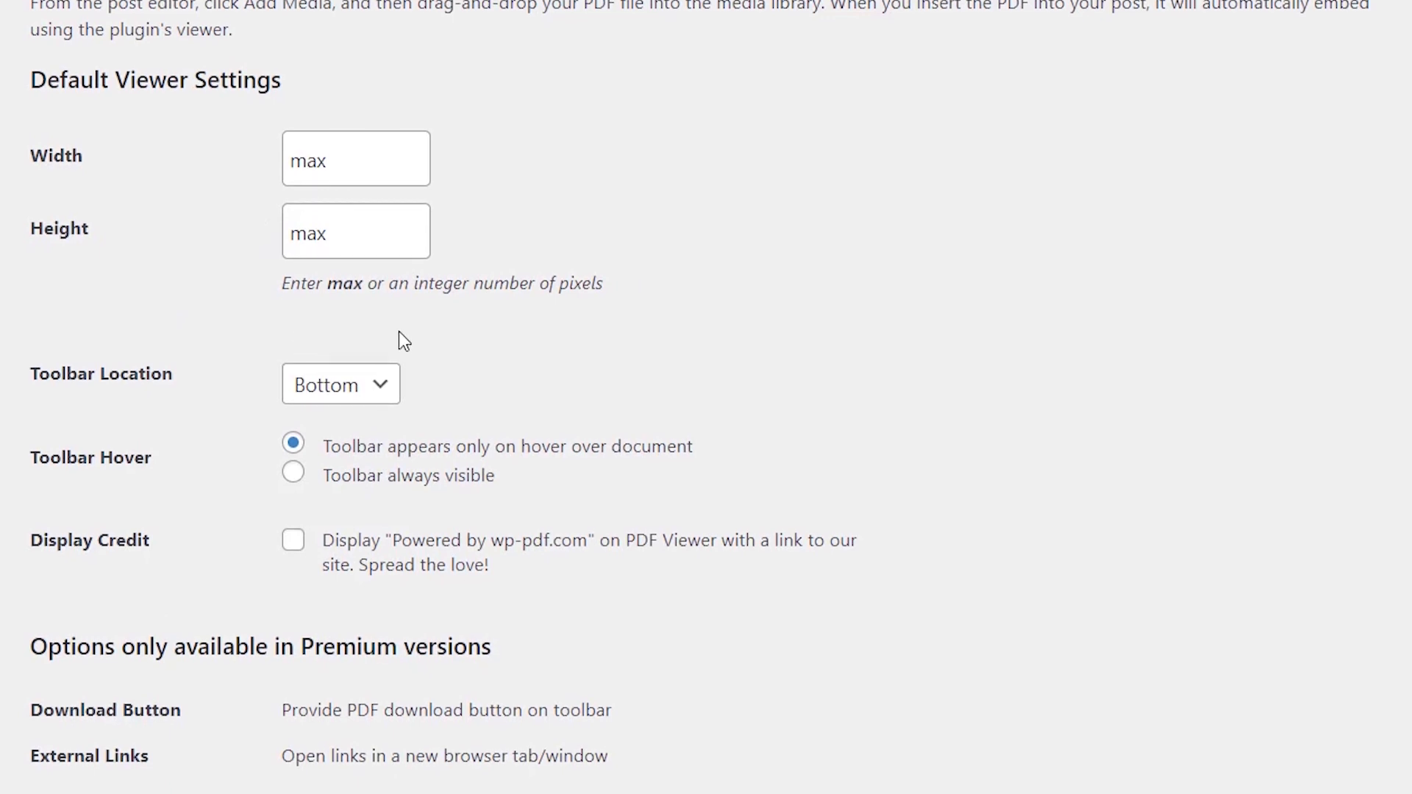
scroll(down, 3)
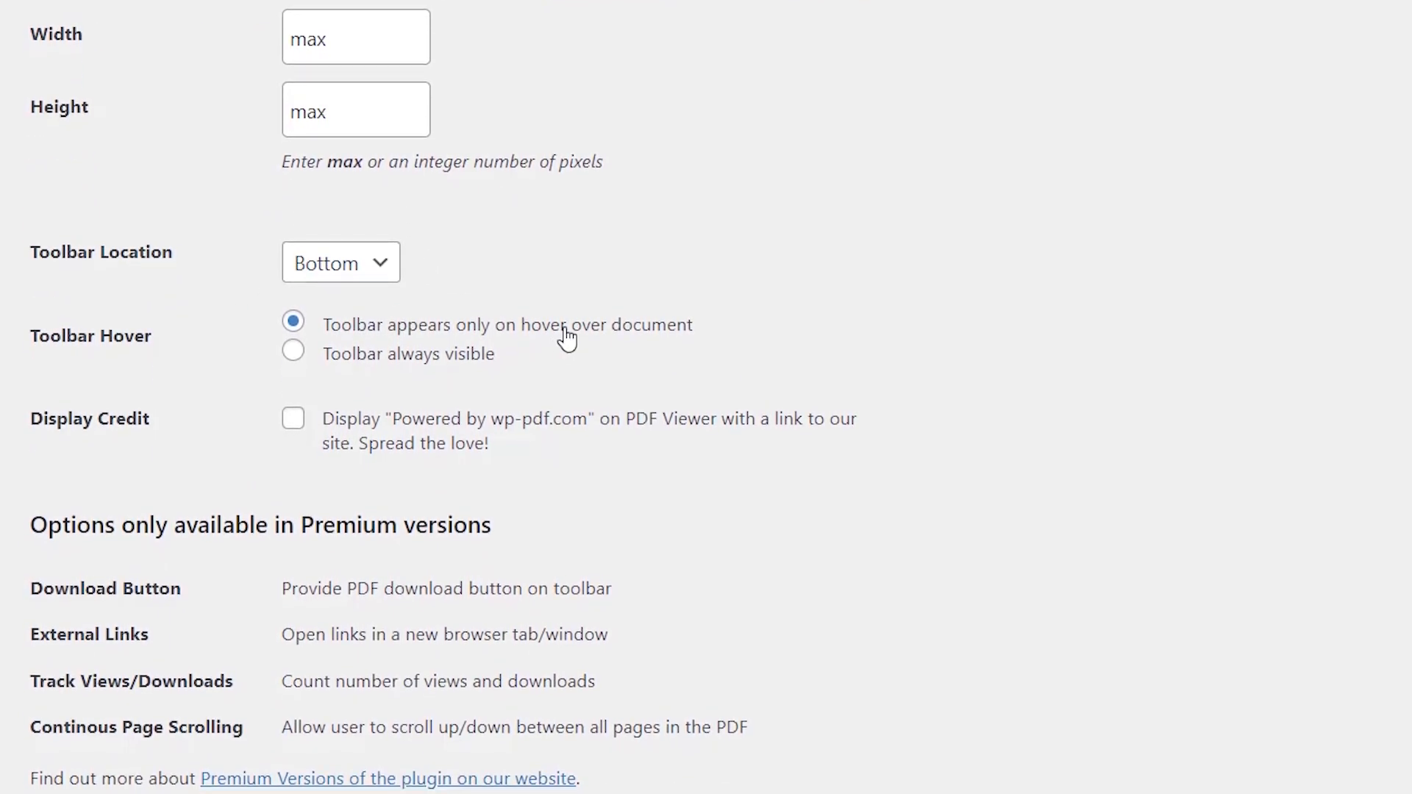
scroll(down, 3)
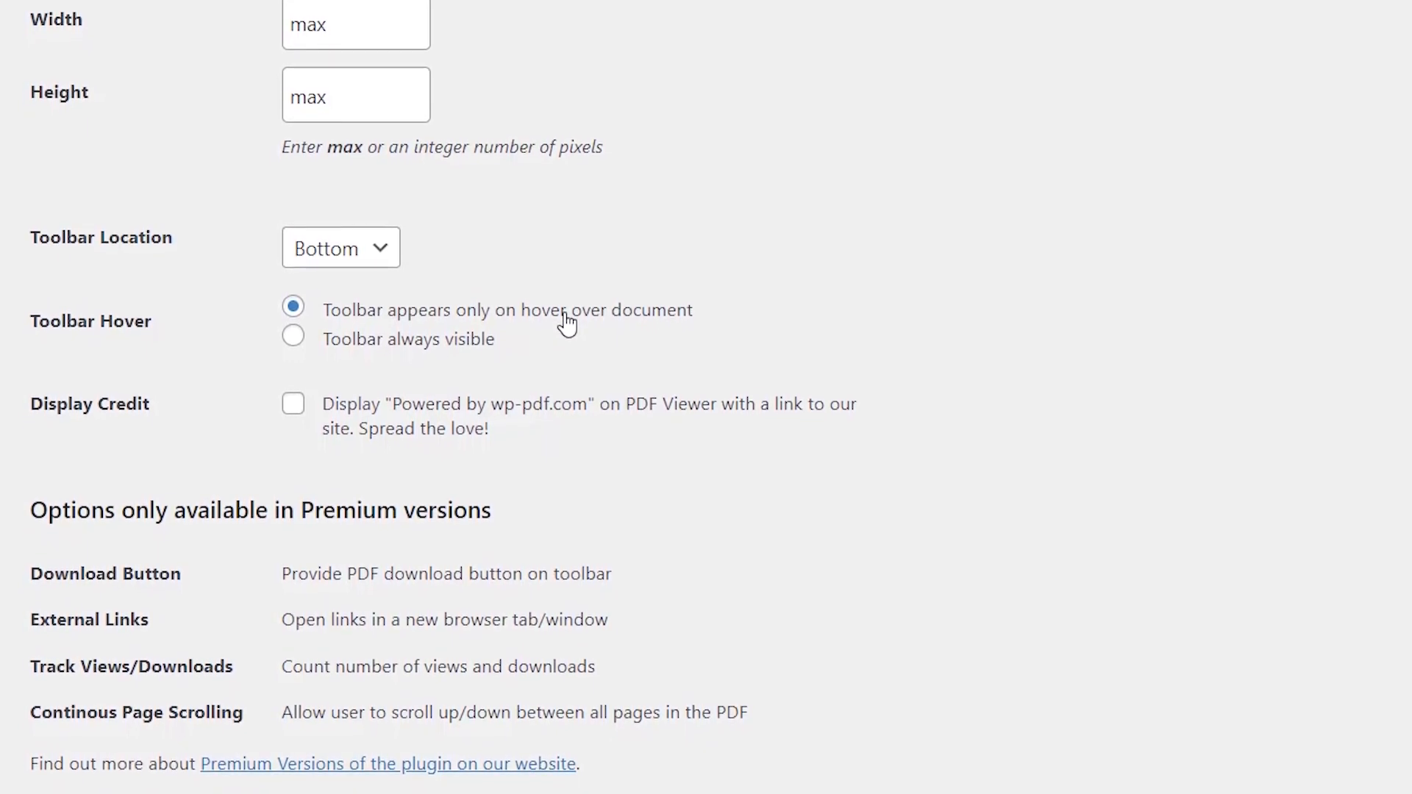
scroll(down, 3)
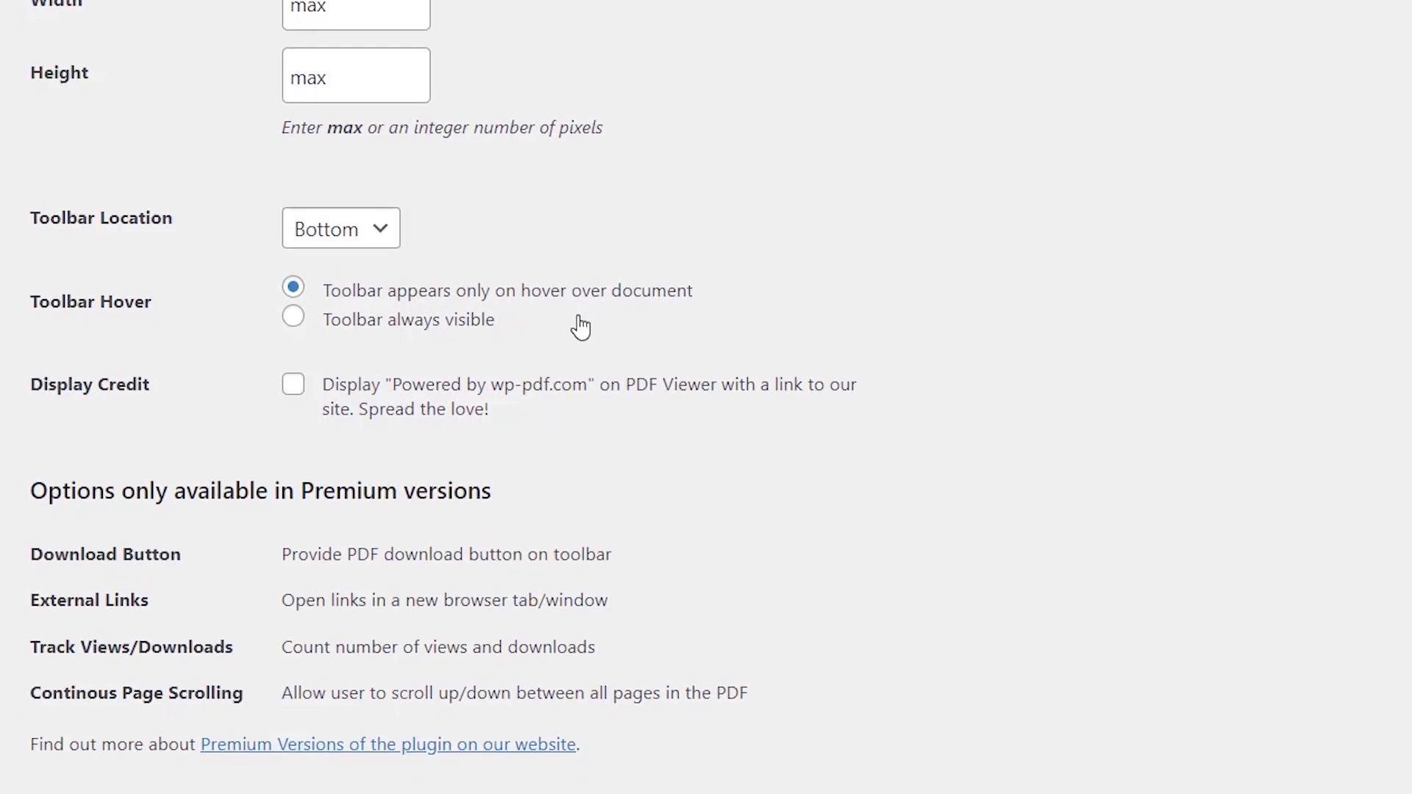
scroll(down, 3)
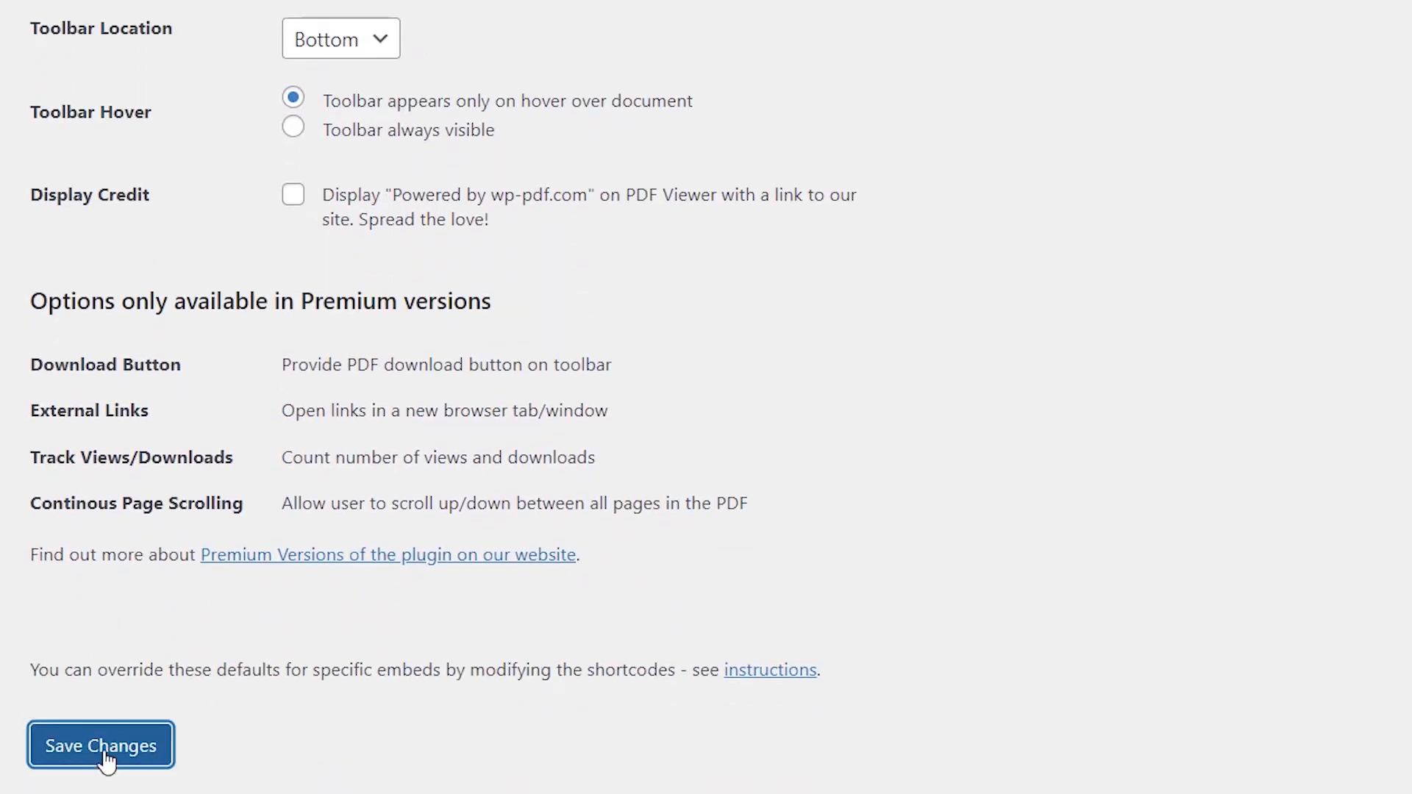
click(100, 745)
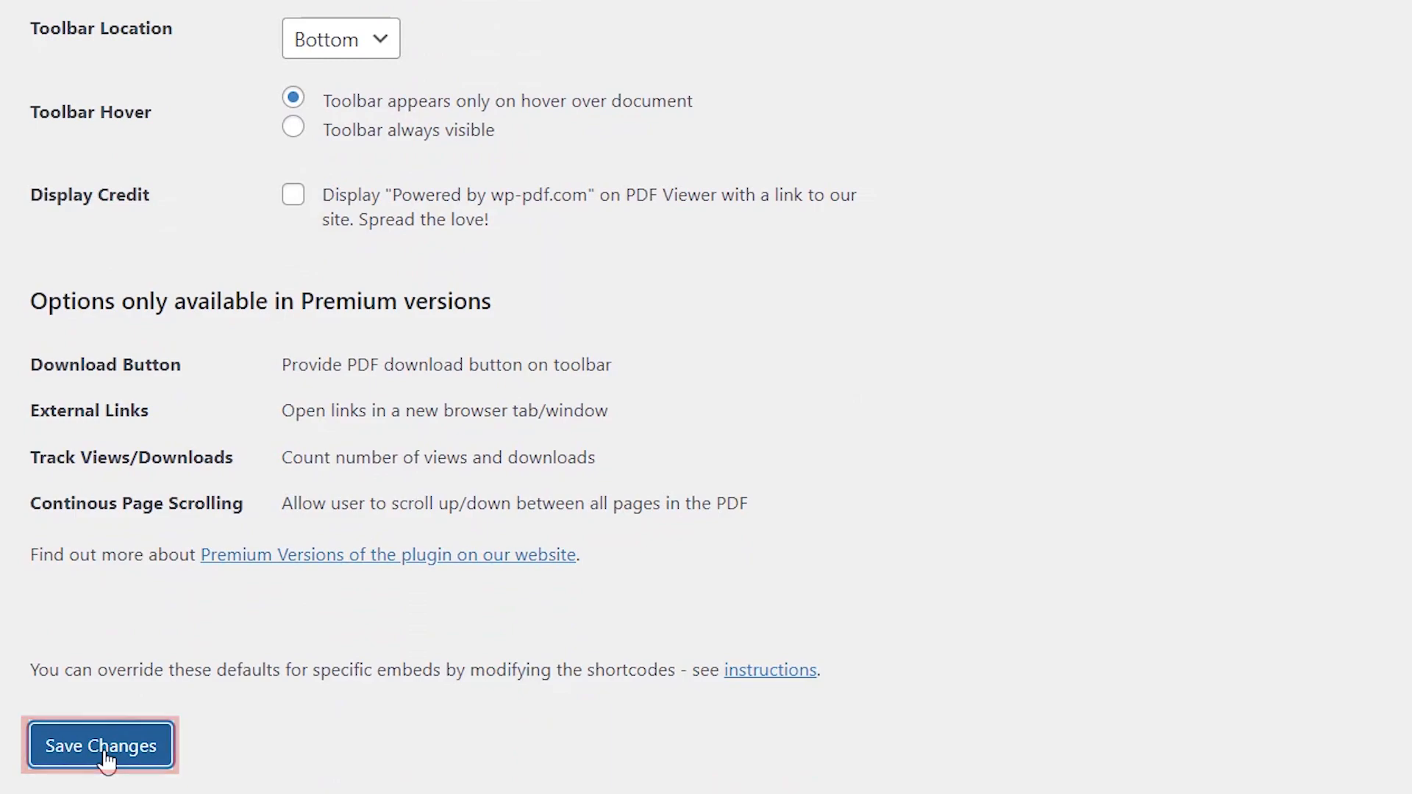
click(100, 744)
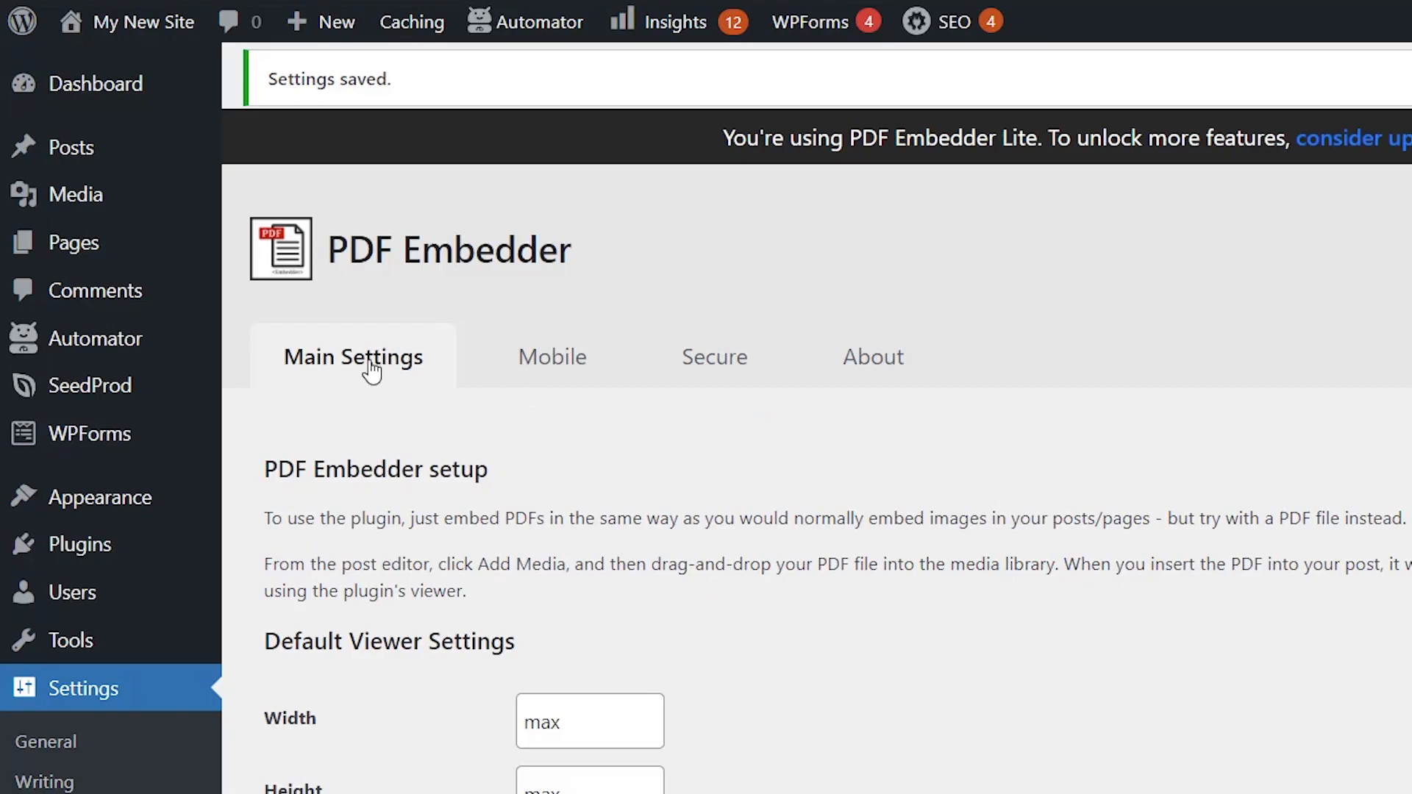
mouse_move(70, 147)
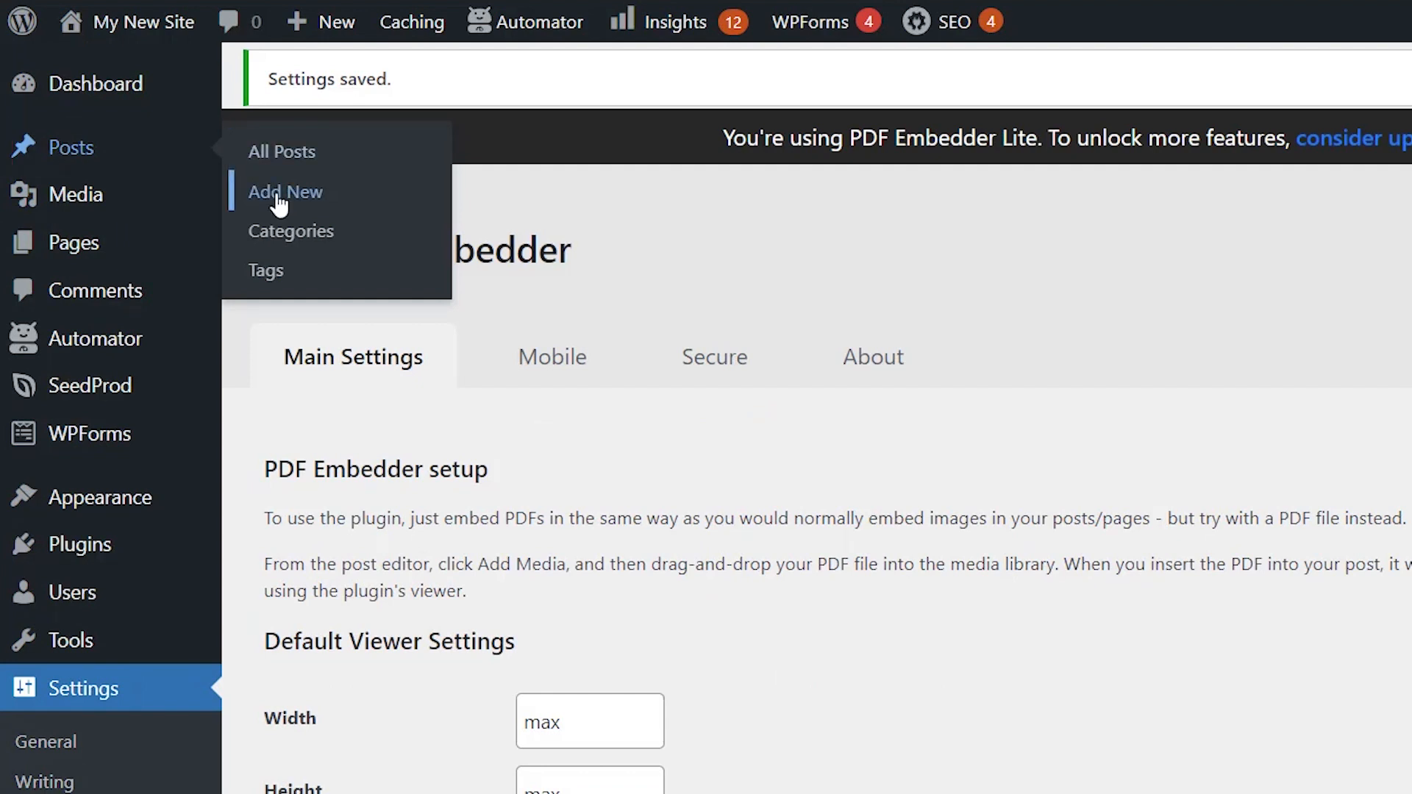
mouse_move(537, 261)
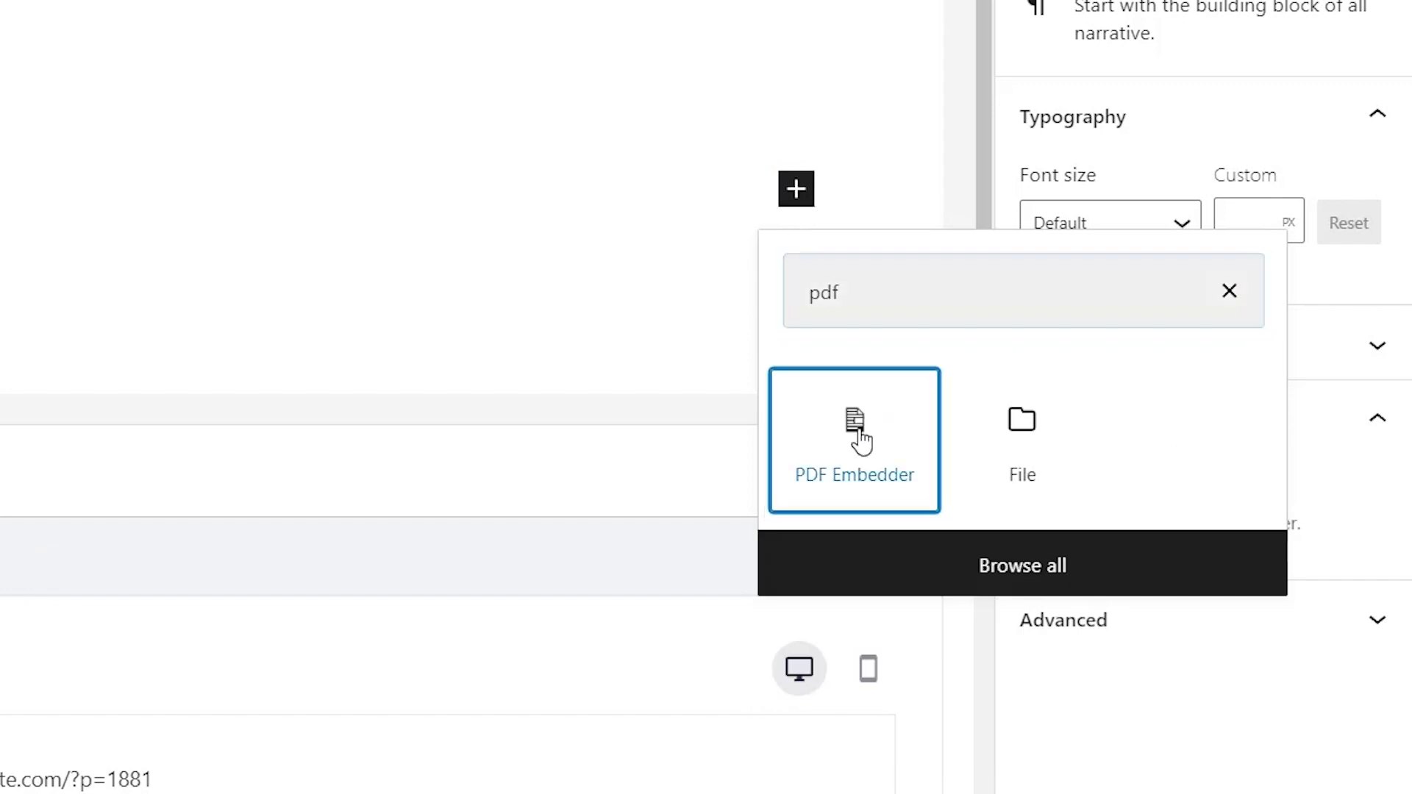
Insert a PDF Embedder block with the Toolkit PDF from the Media Library and publish the post
click(851, 440)
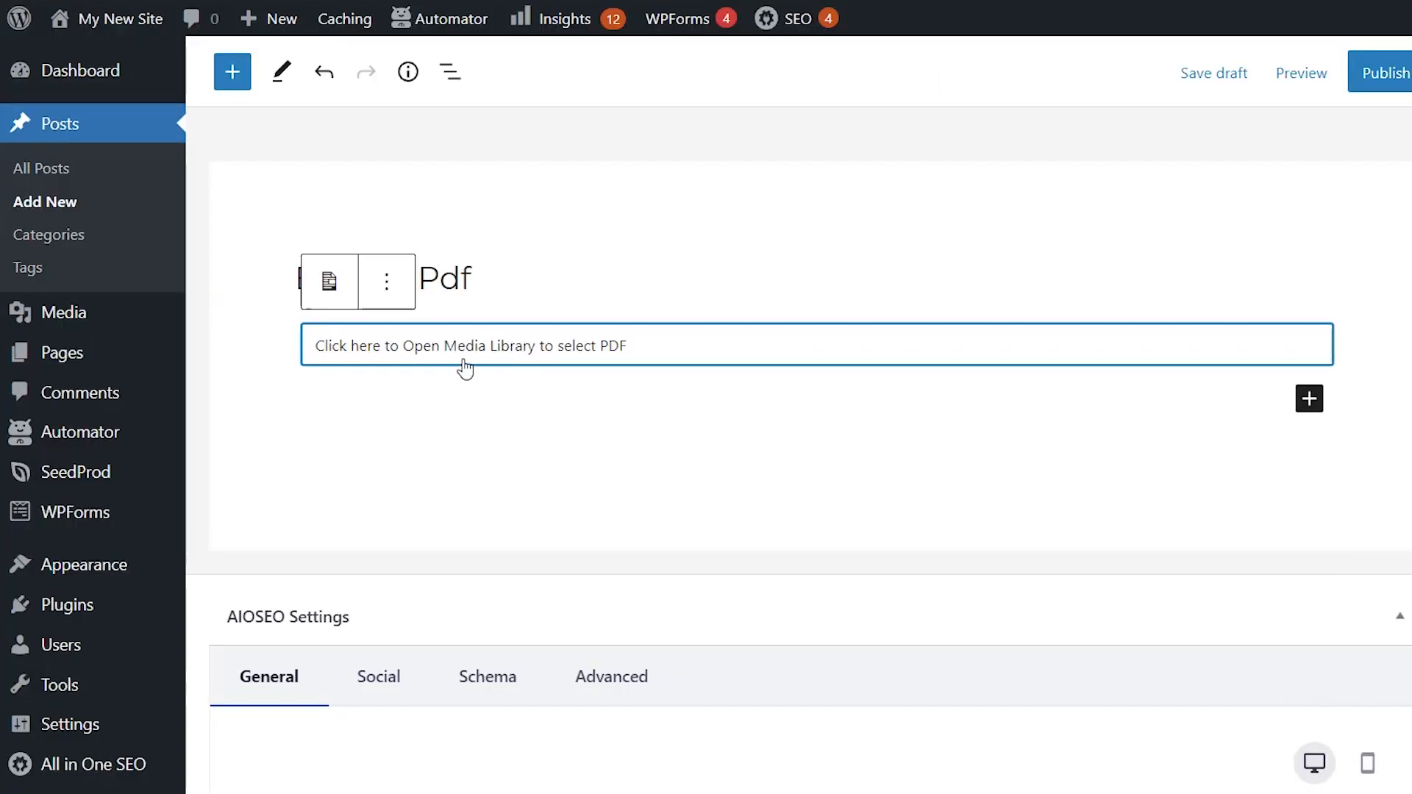
click(467, 344)
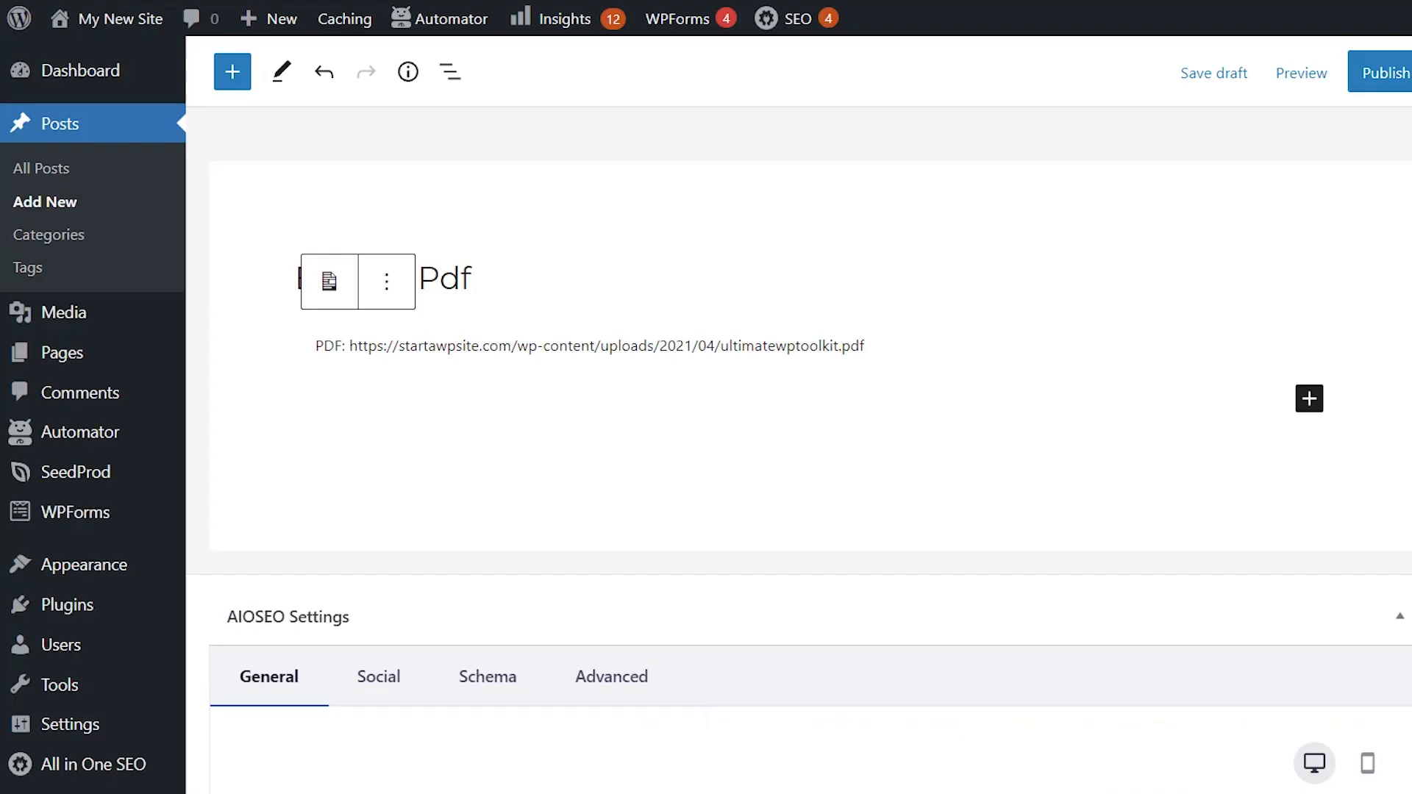
click(1387, 72)
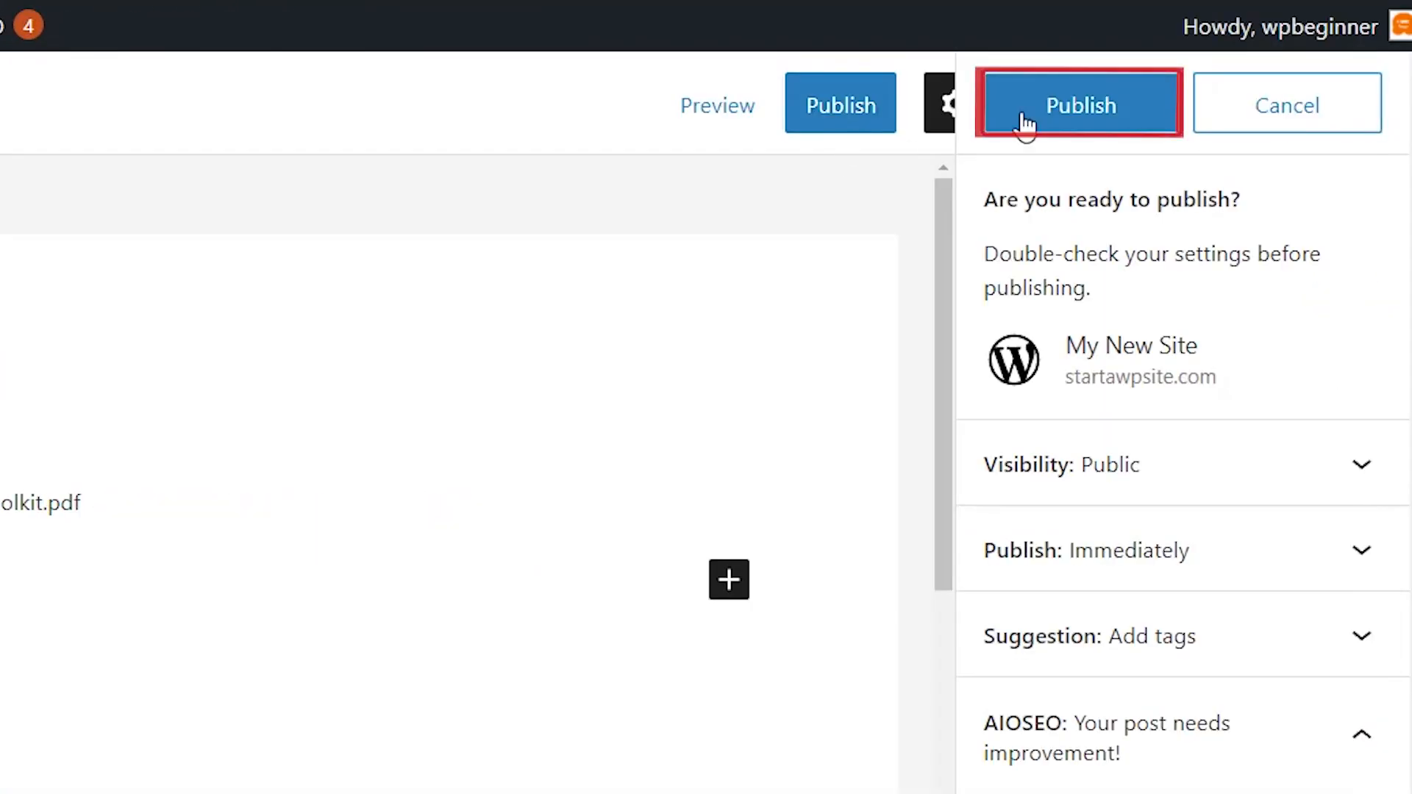
click(1078, 103)
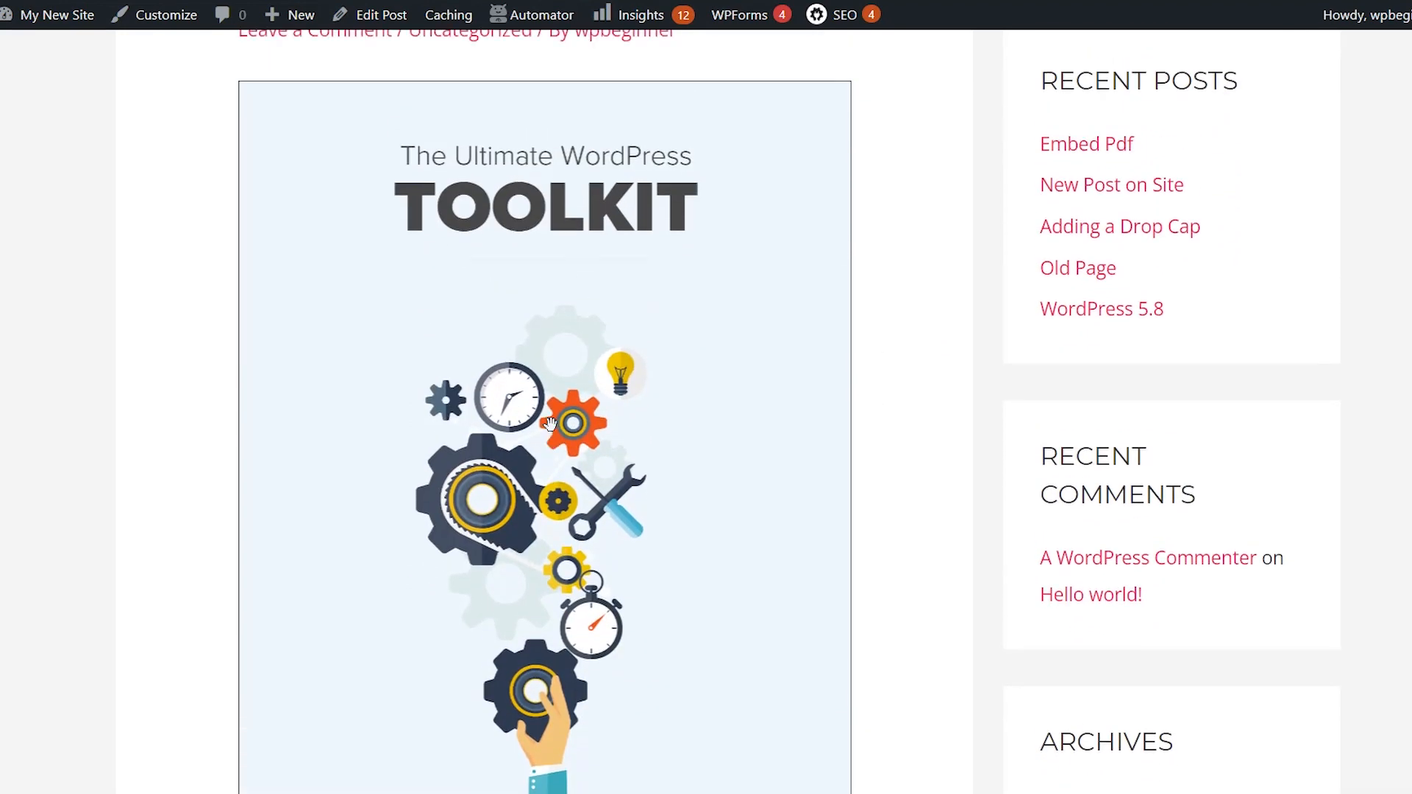
Advance the embedded PDF viewer two pages forward on the live post
scroll(down, 3)
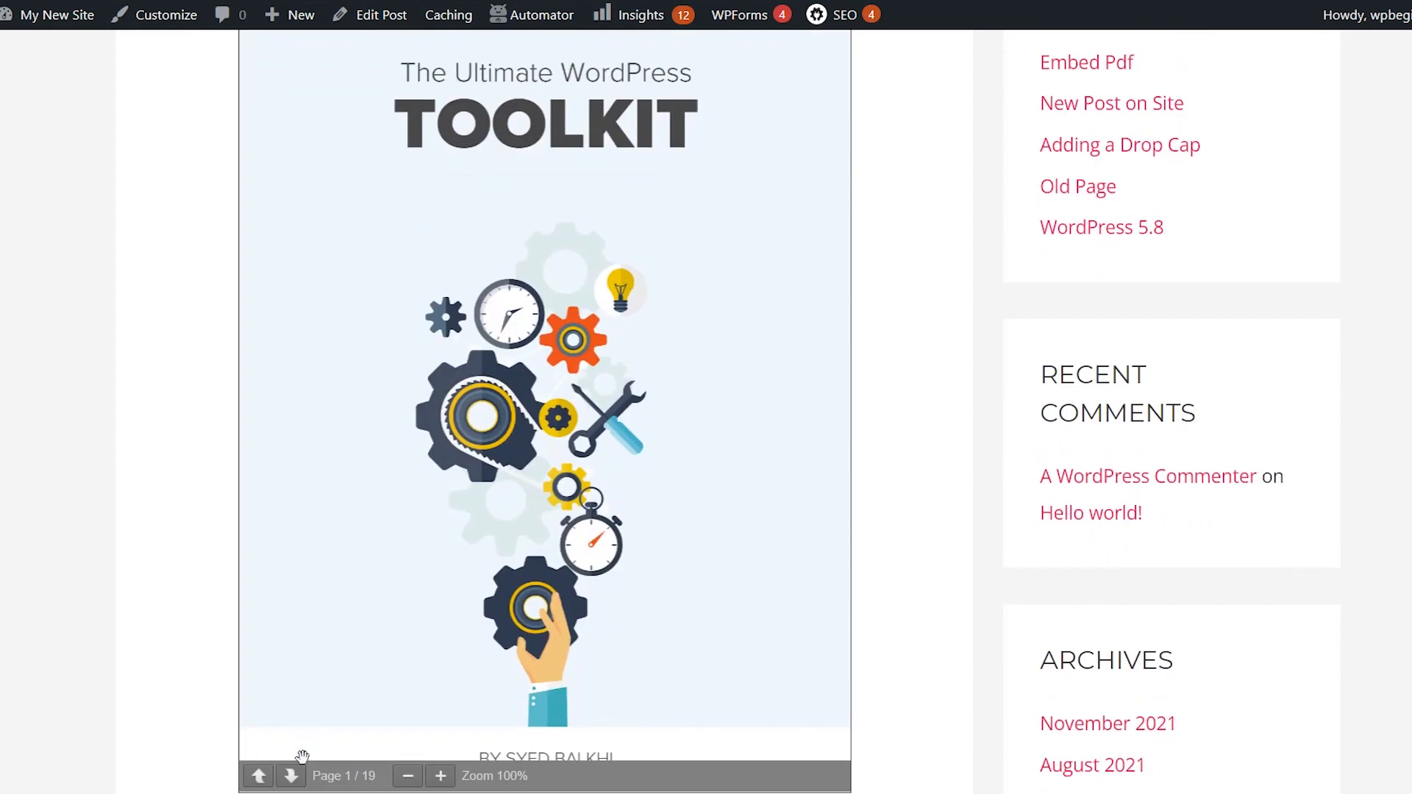
click(290, 775)
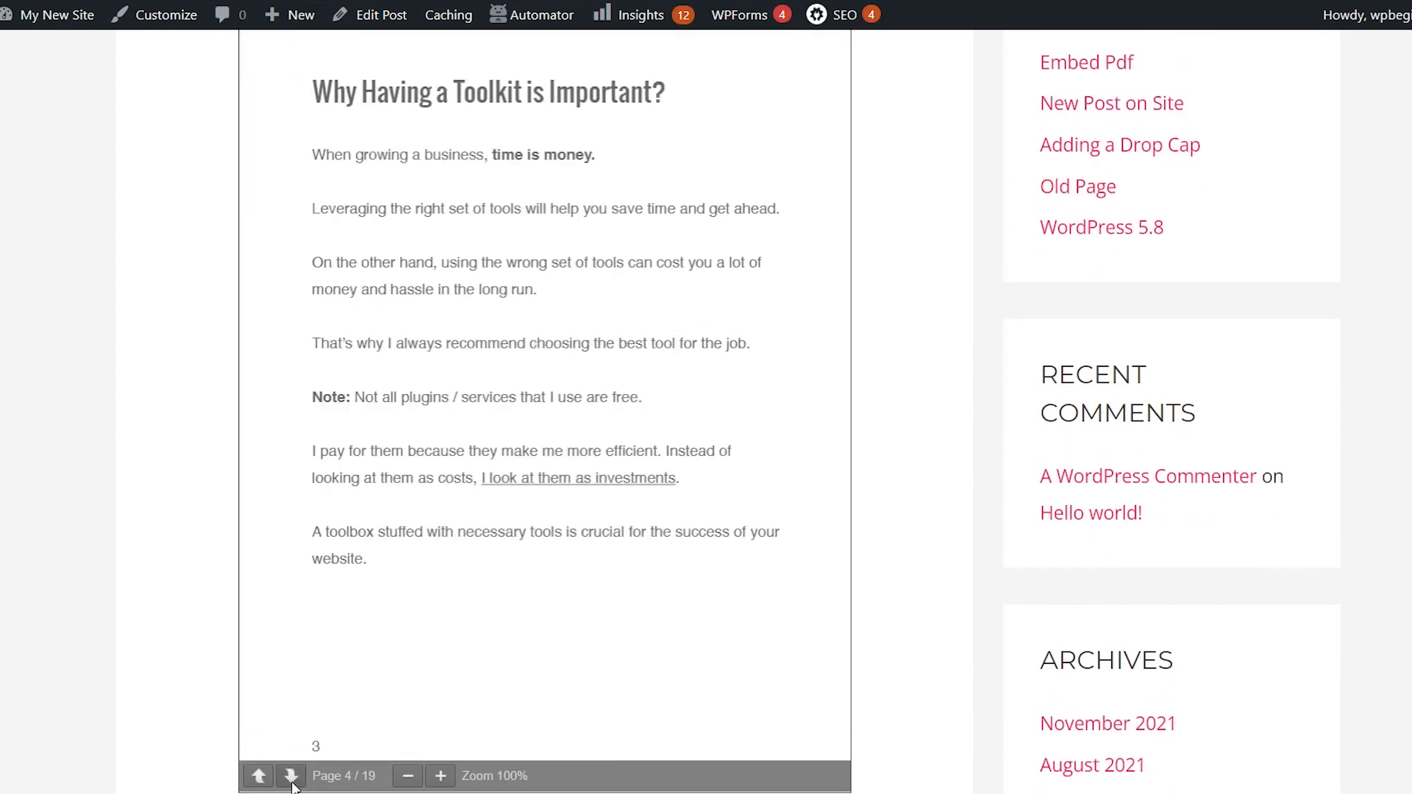
click(290, 775)
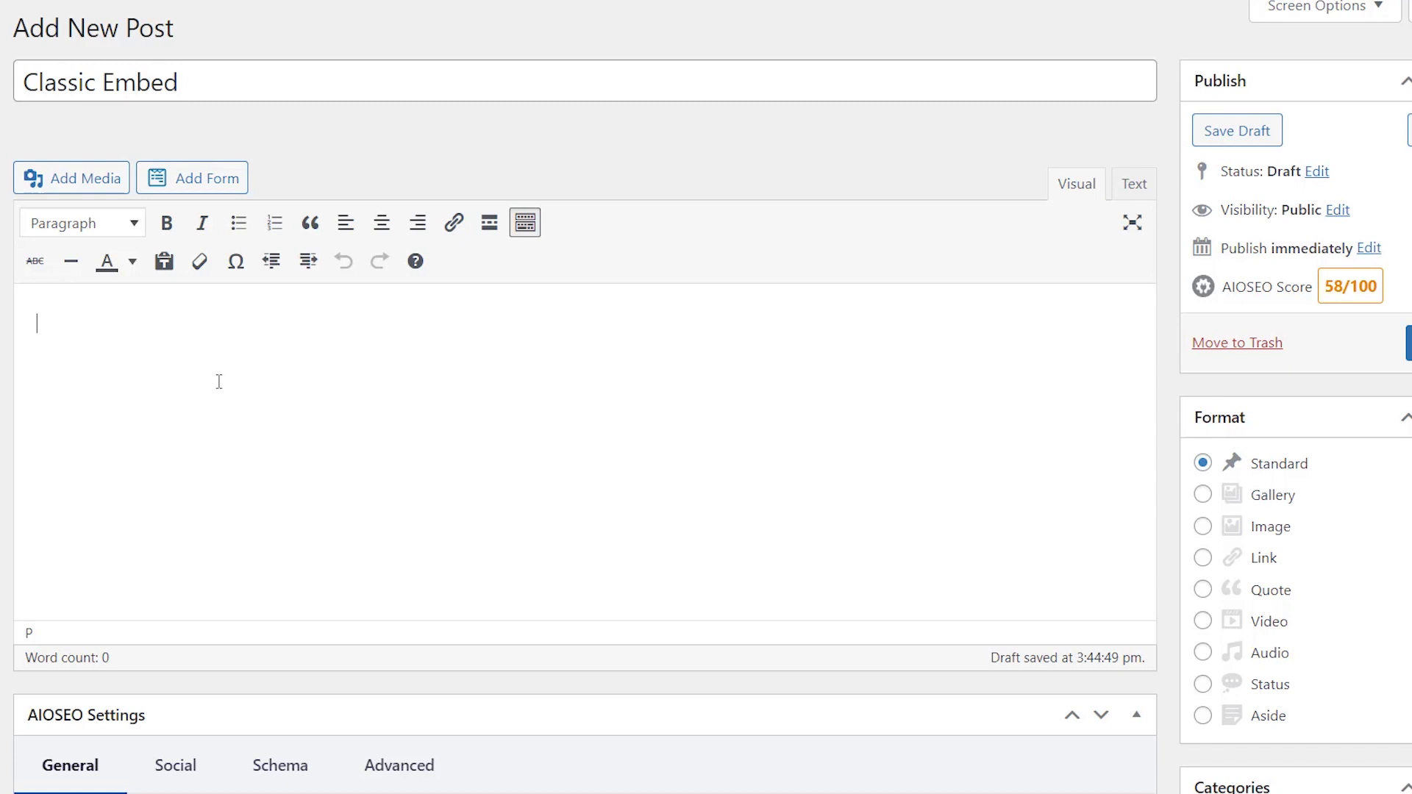
Write 'Embed pdf here' and insert the toolkit PDF via Add Media
text(Embed pdf here)
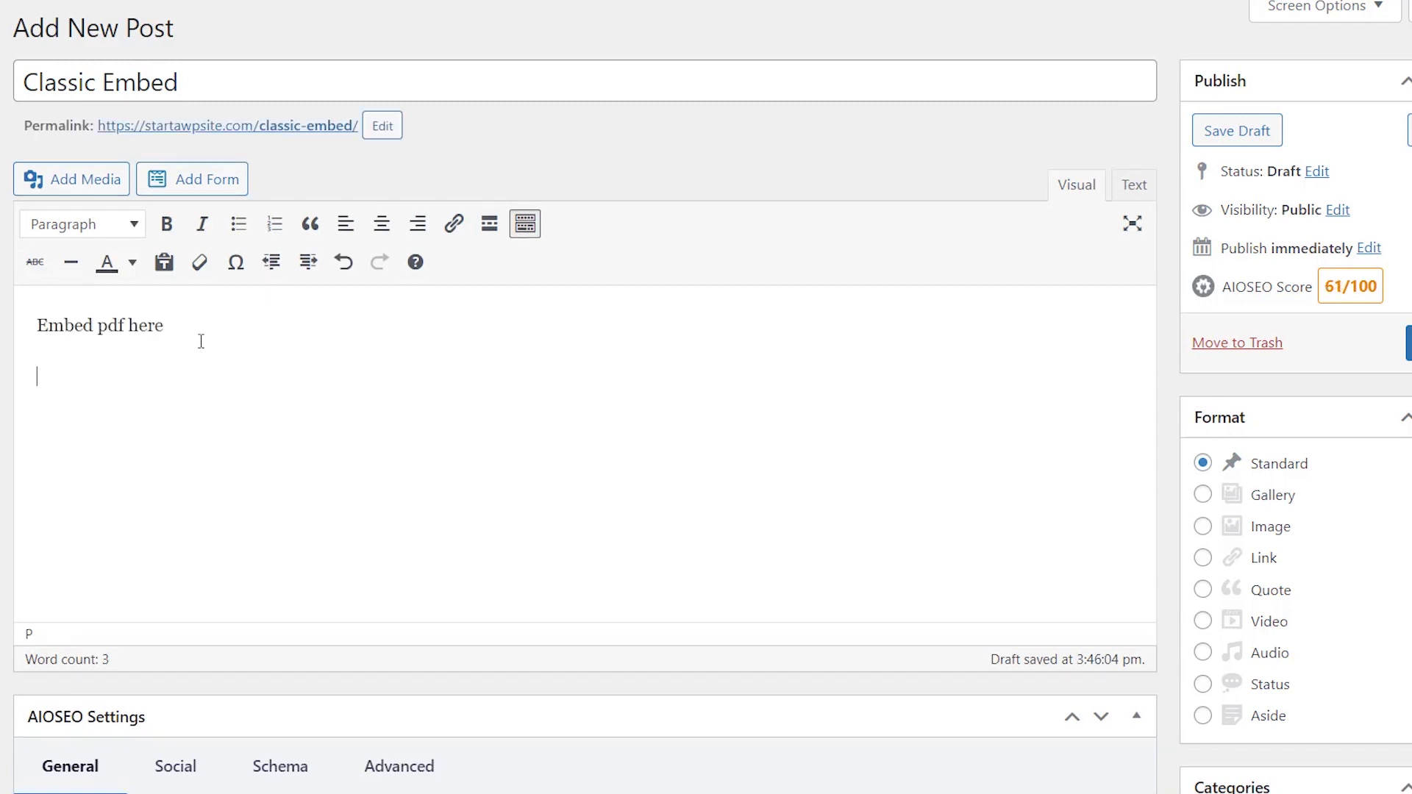
click(651, 503)
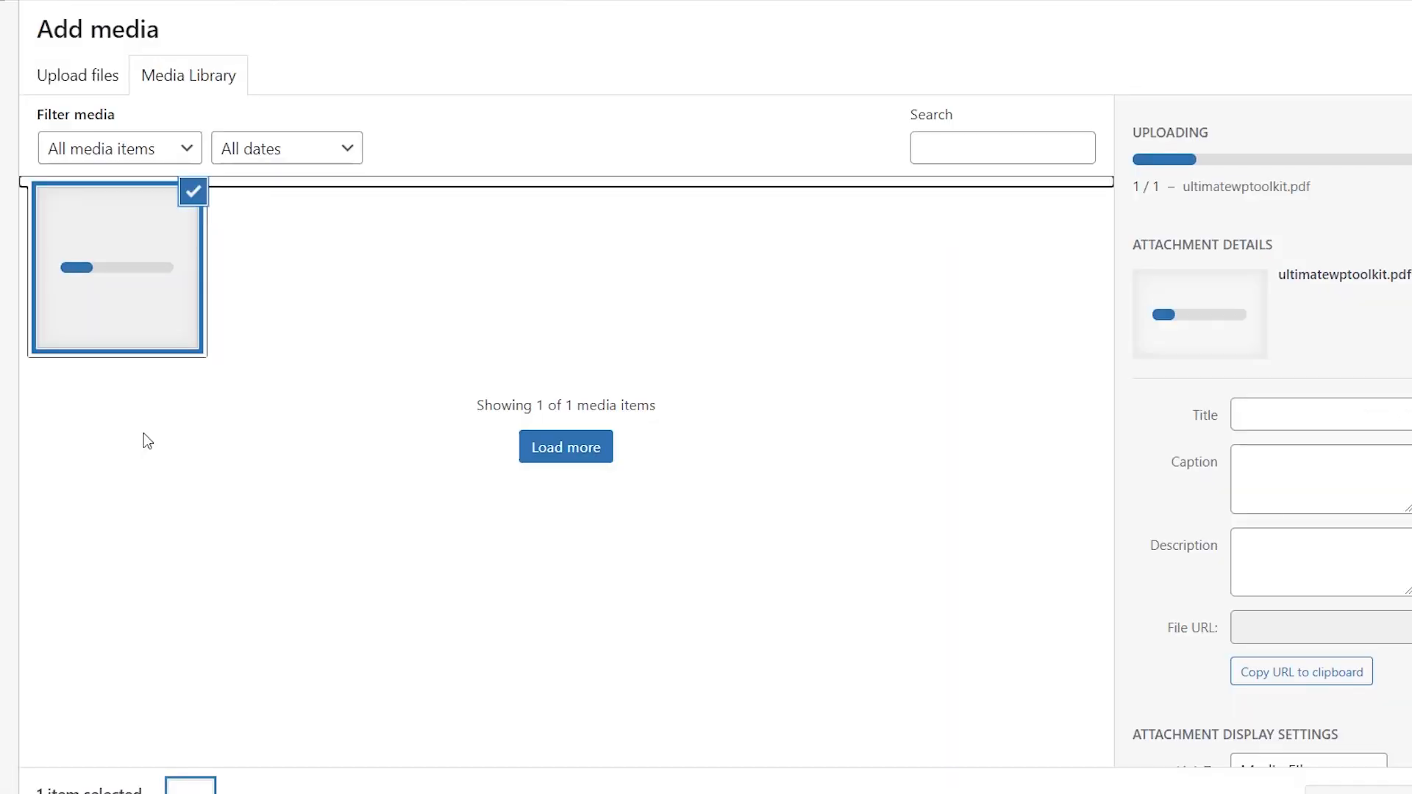
click(564, 447)
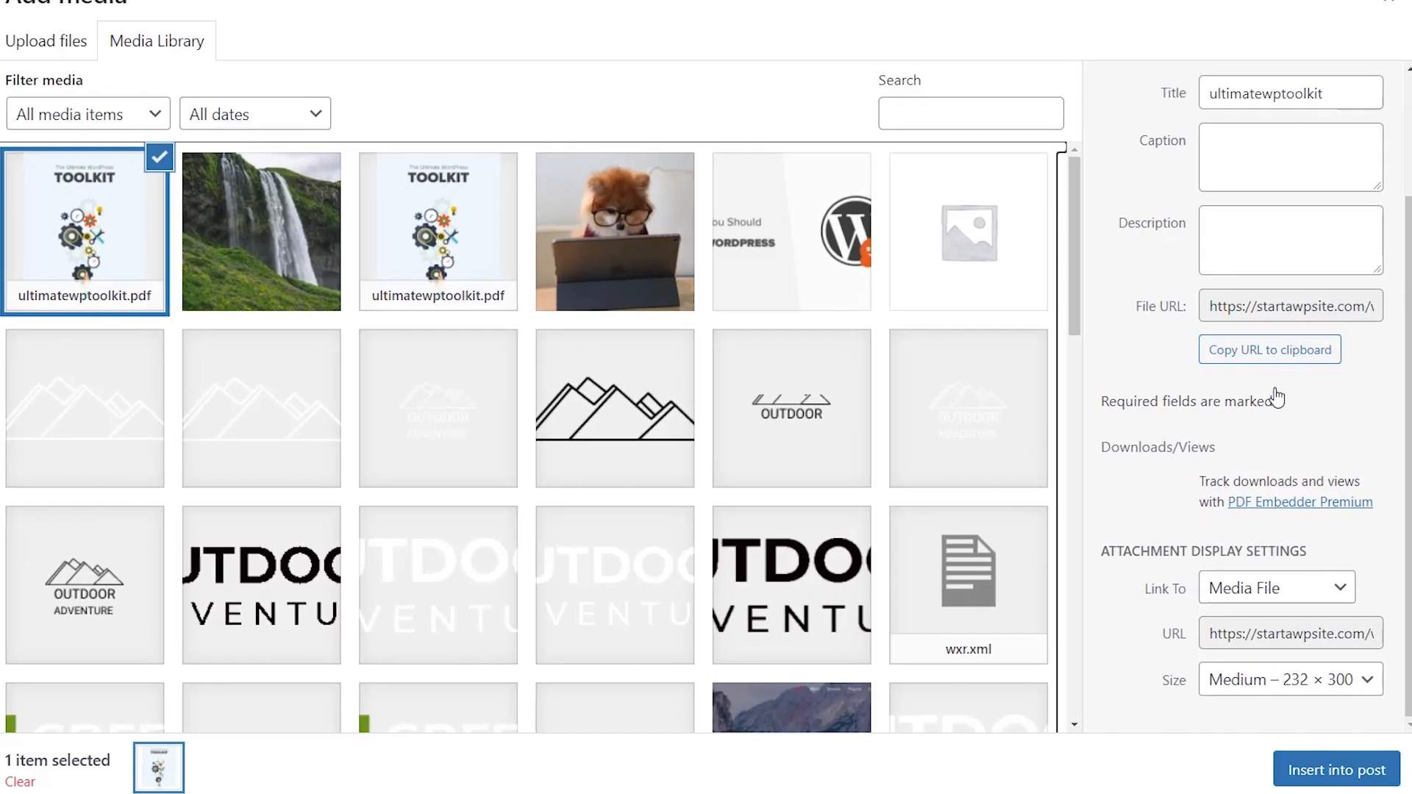
click(1335, 769)
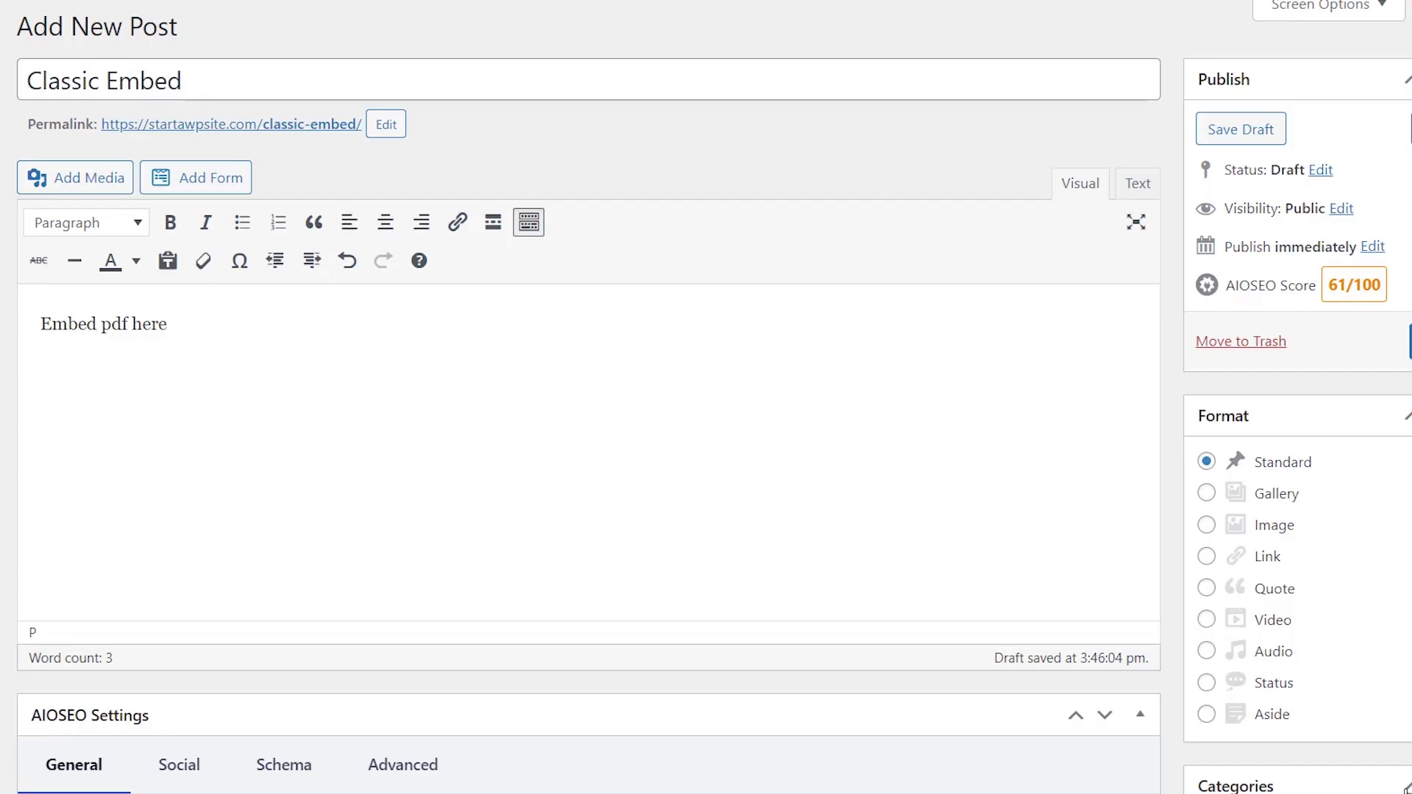
Add the [pdf-embedder url=...] shortcode for the toolkit PDF and publish the Classic Embed post
text([pdf-embedder url="https://startawpsite.com/wp-content/uploads/2021/11/ultimatewptoolkit.pdf"])
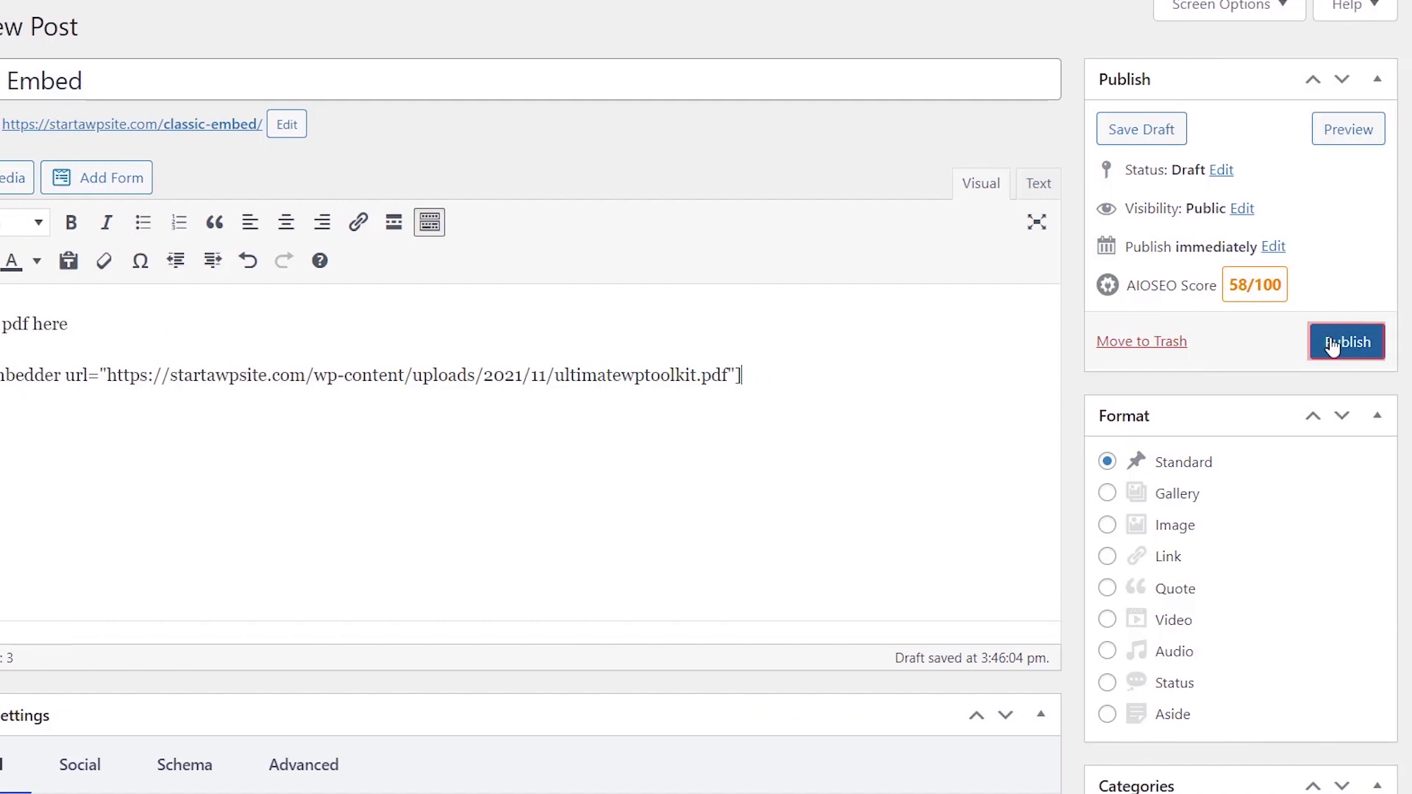
click(1345, 341)
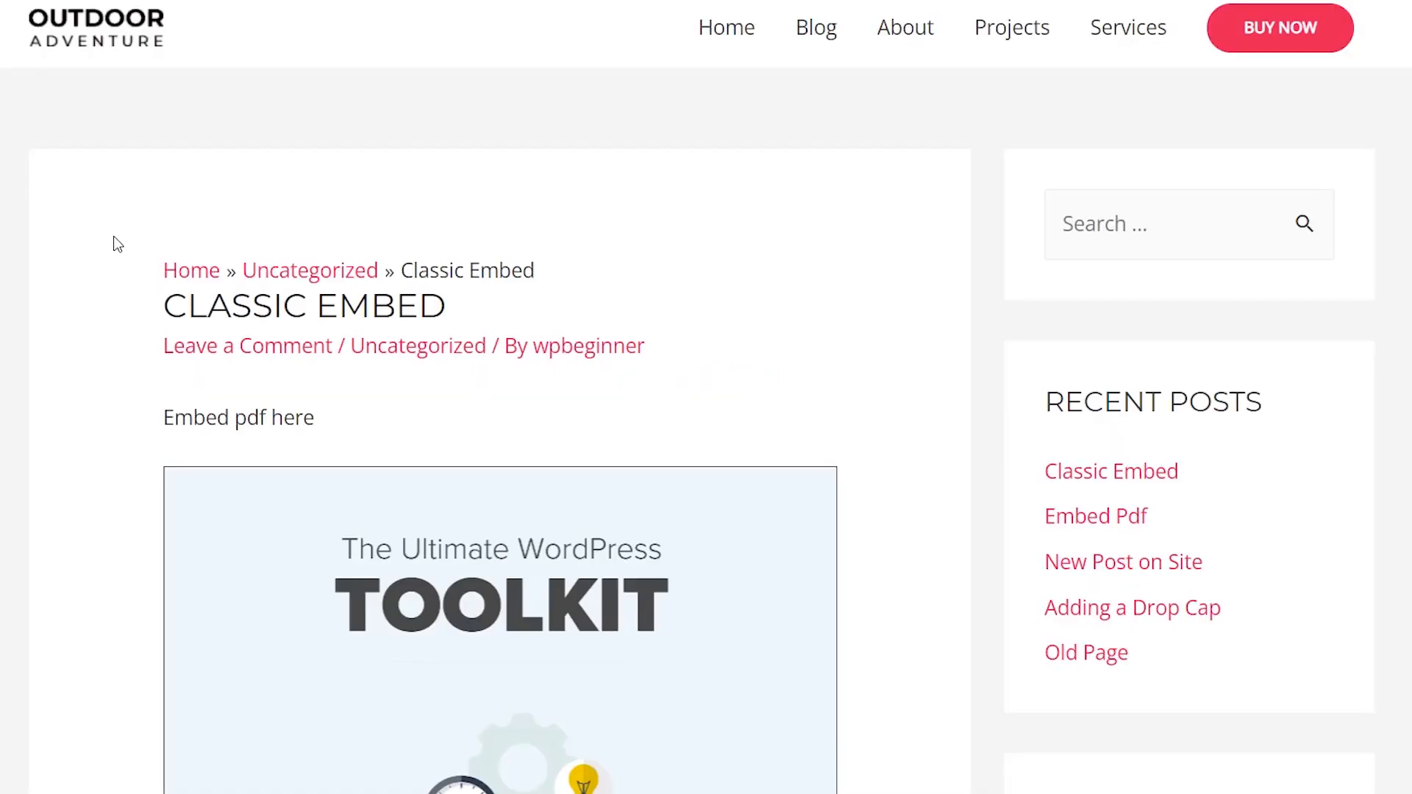
scroll(down, 3)
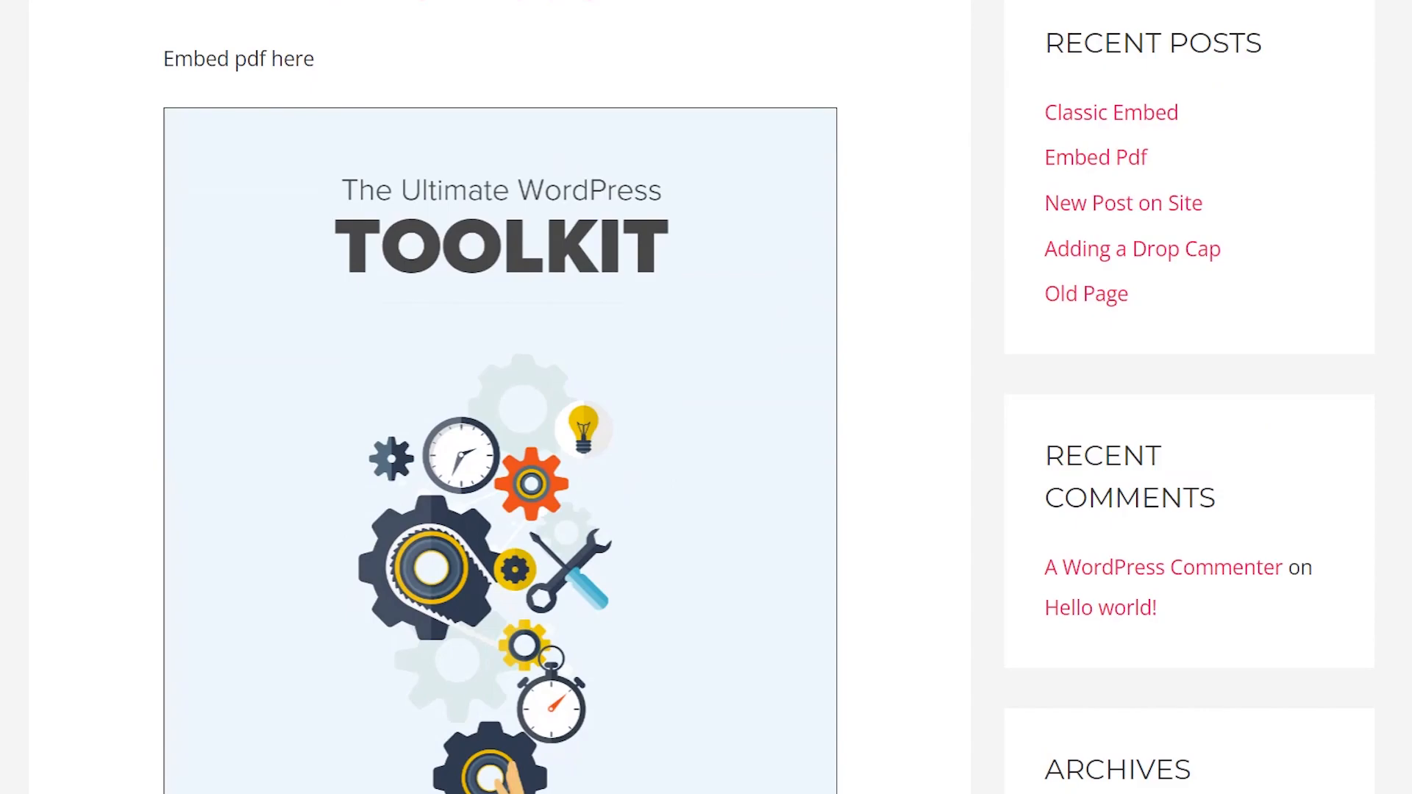